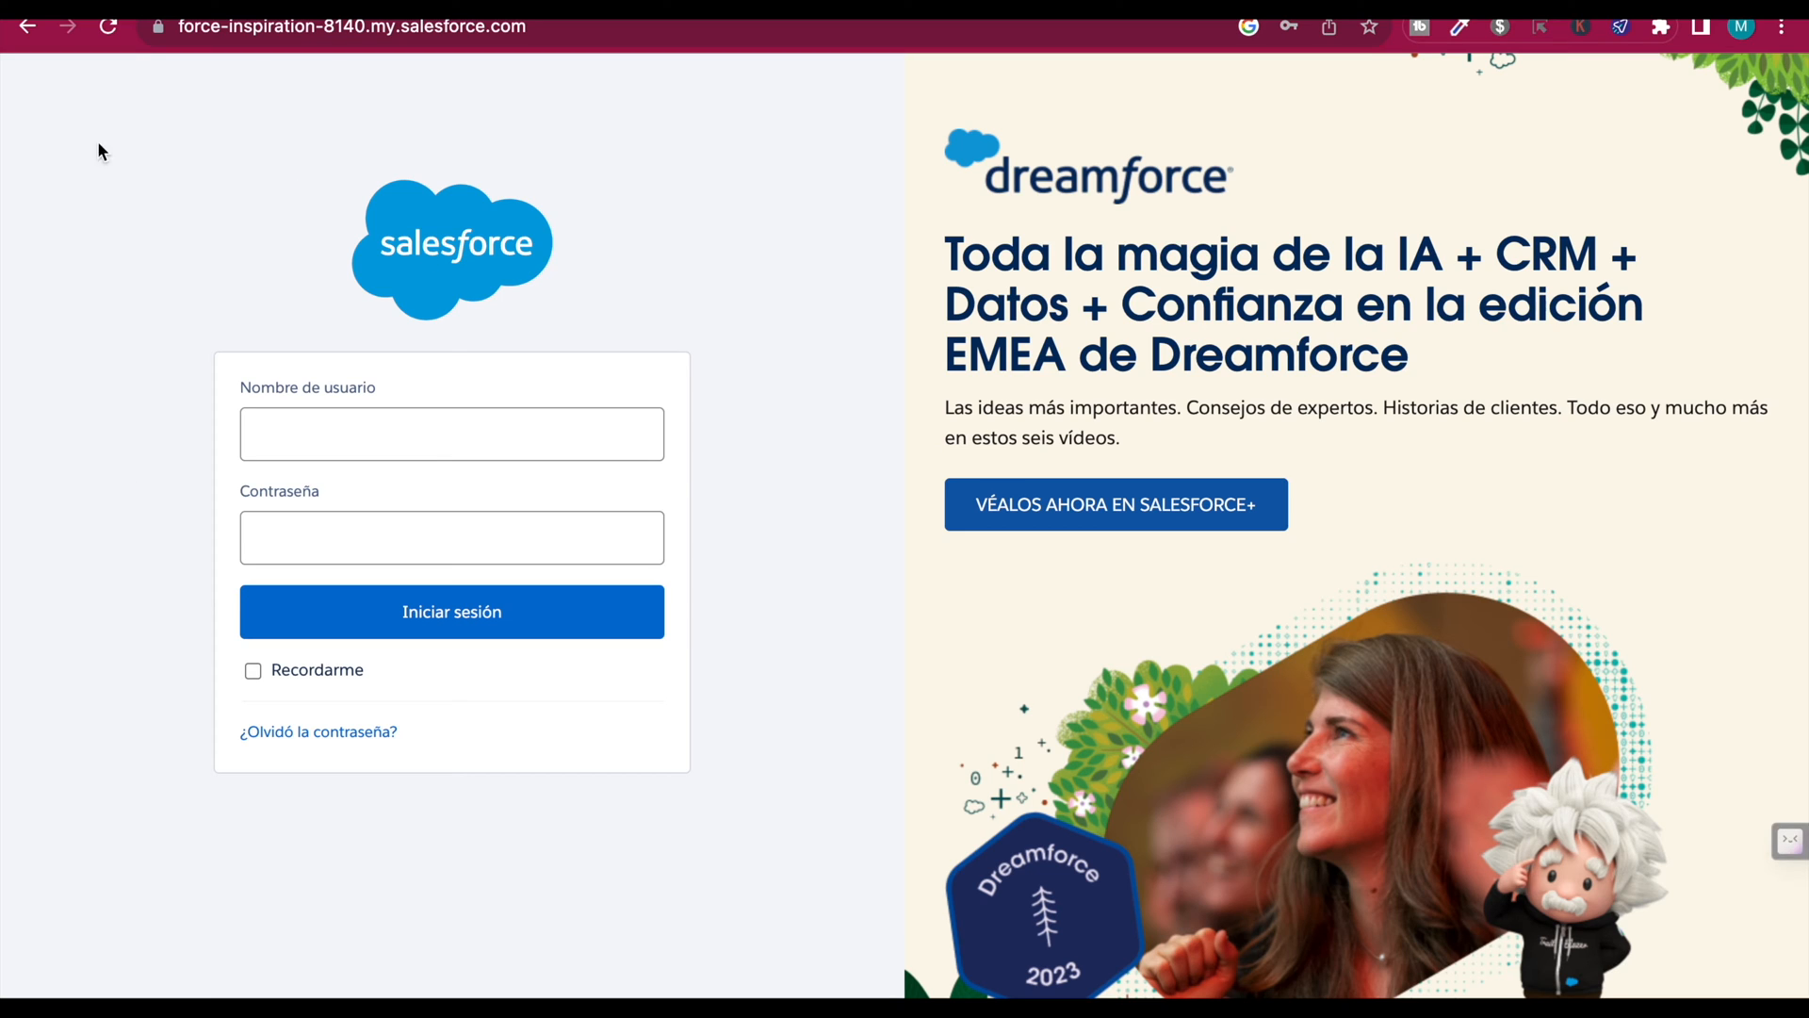
mouse_move(437, 37)
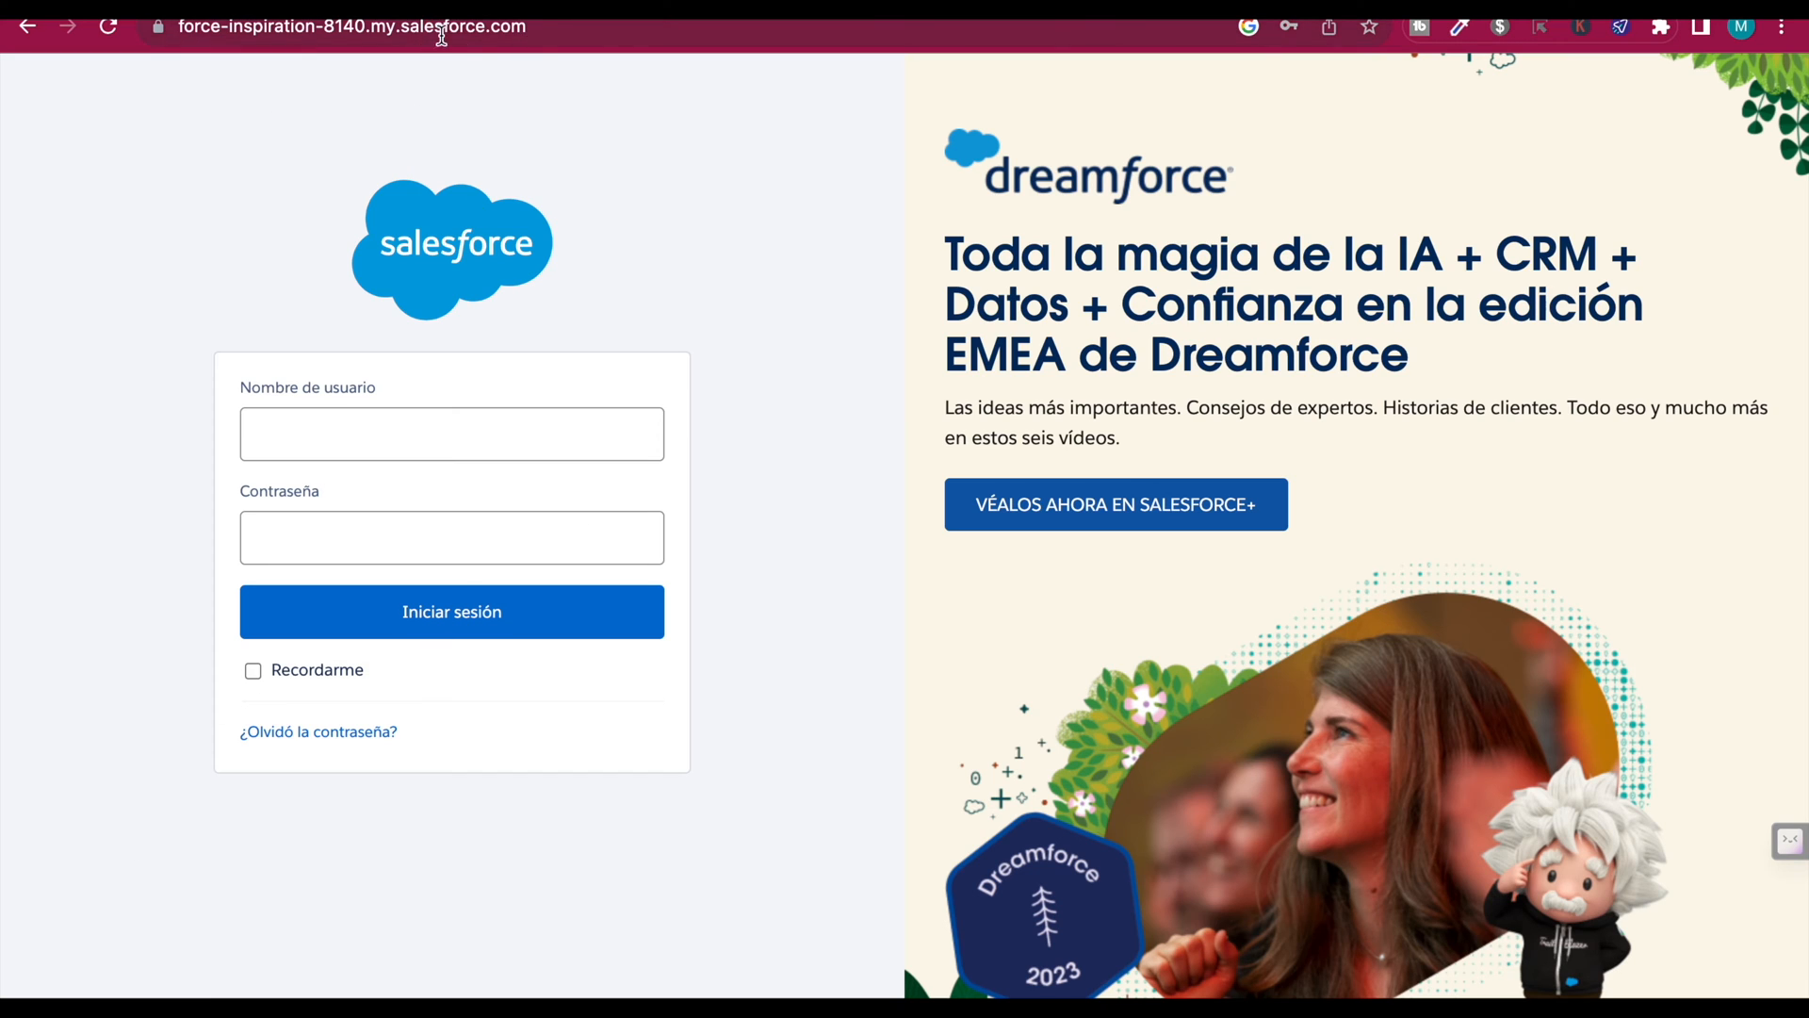
mouse_move(588, 249)
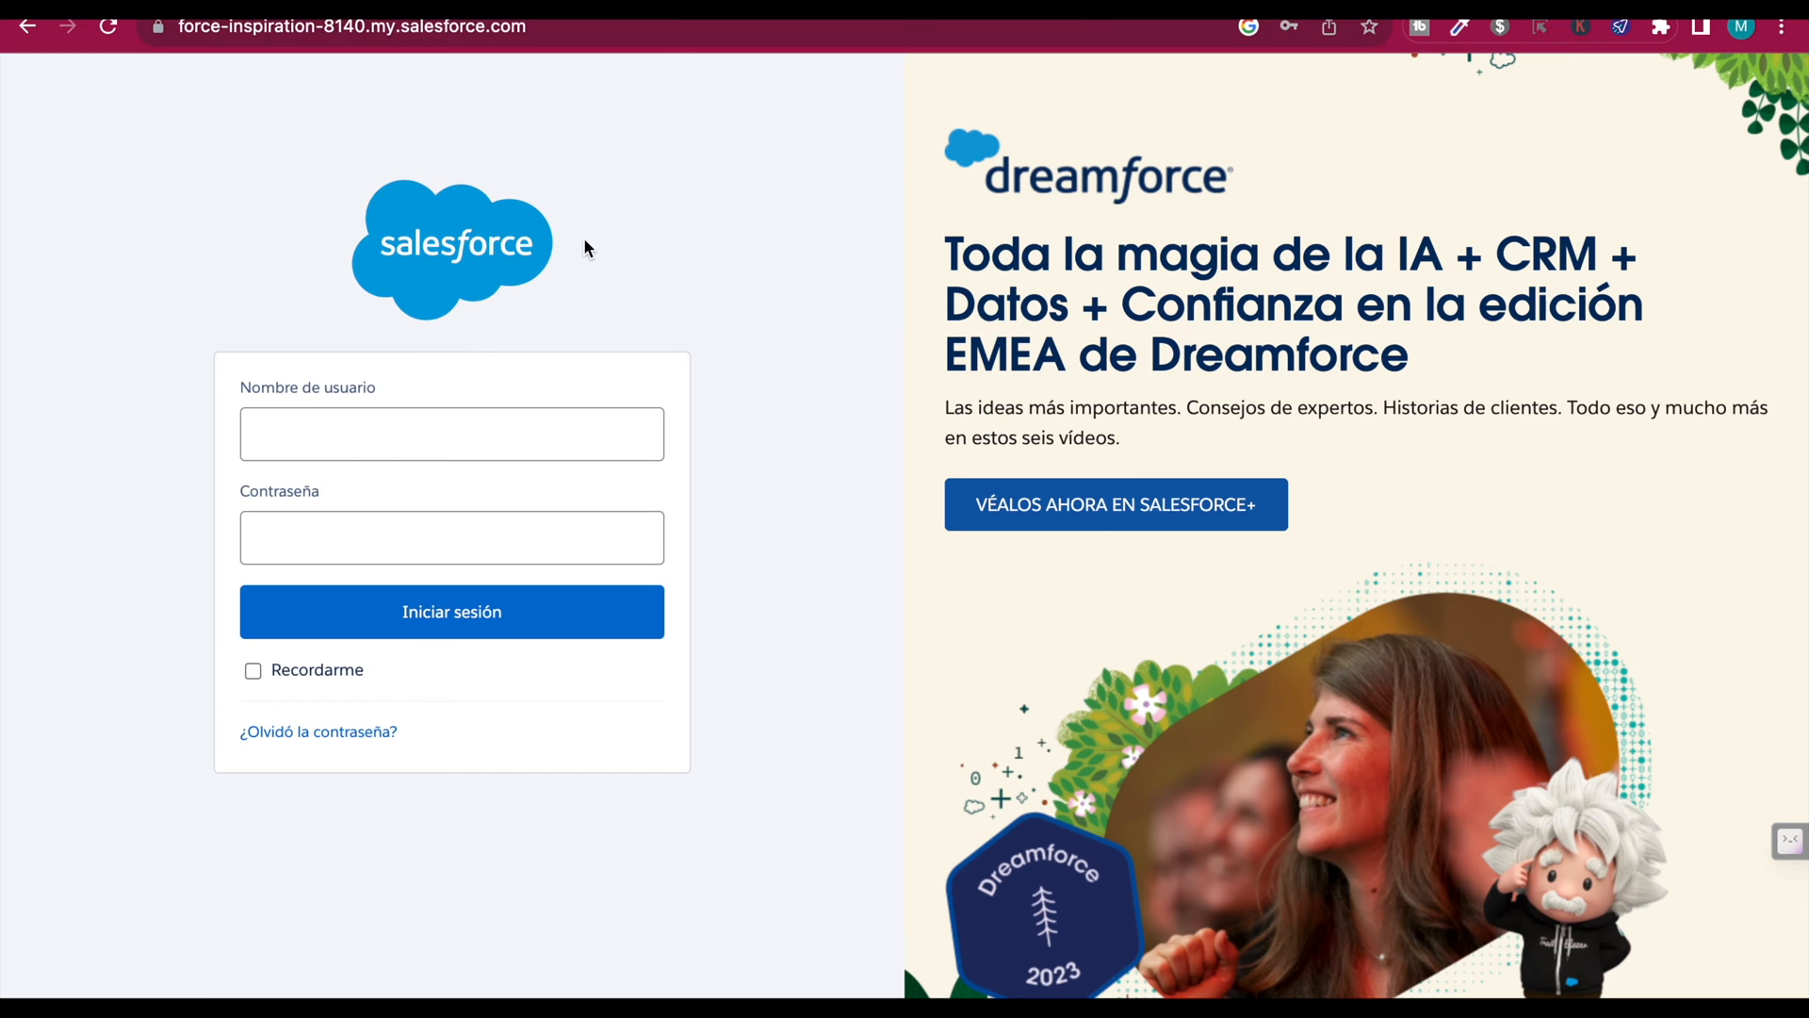
Step: Sign in to the Salesforce account with the username and password
left_click(452, 538)
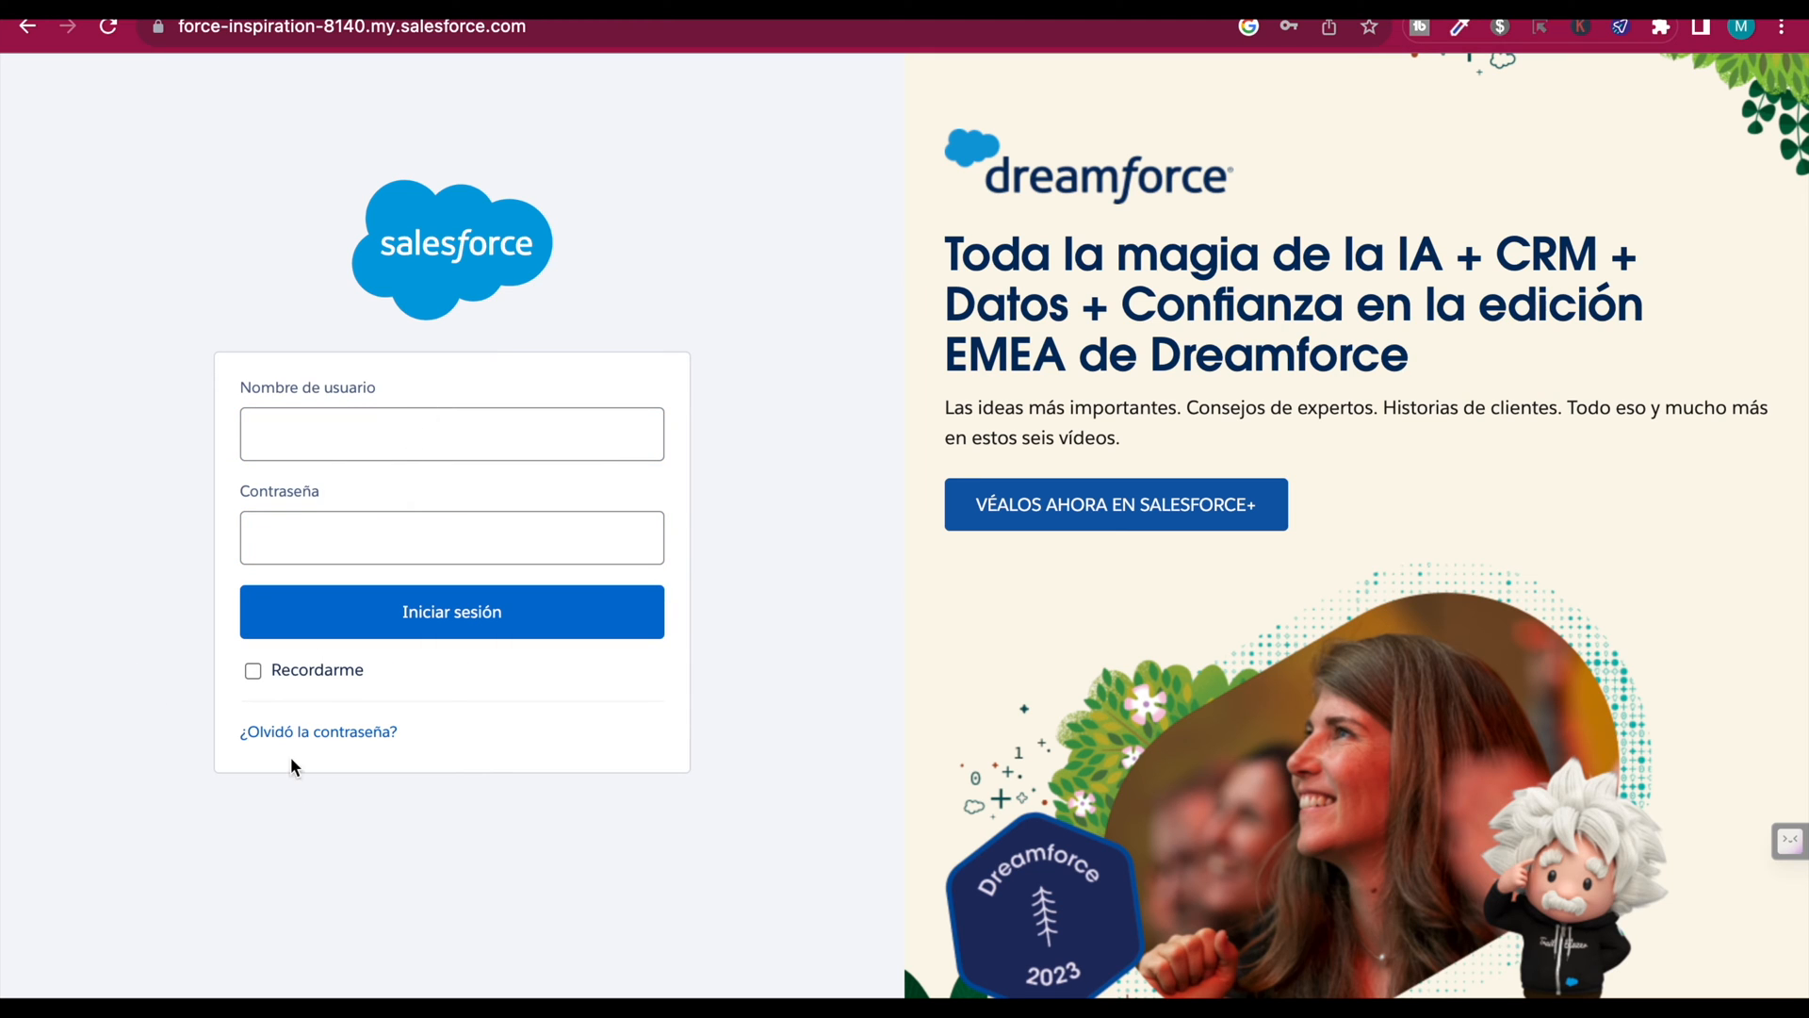
left_click(453, 433)
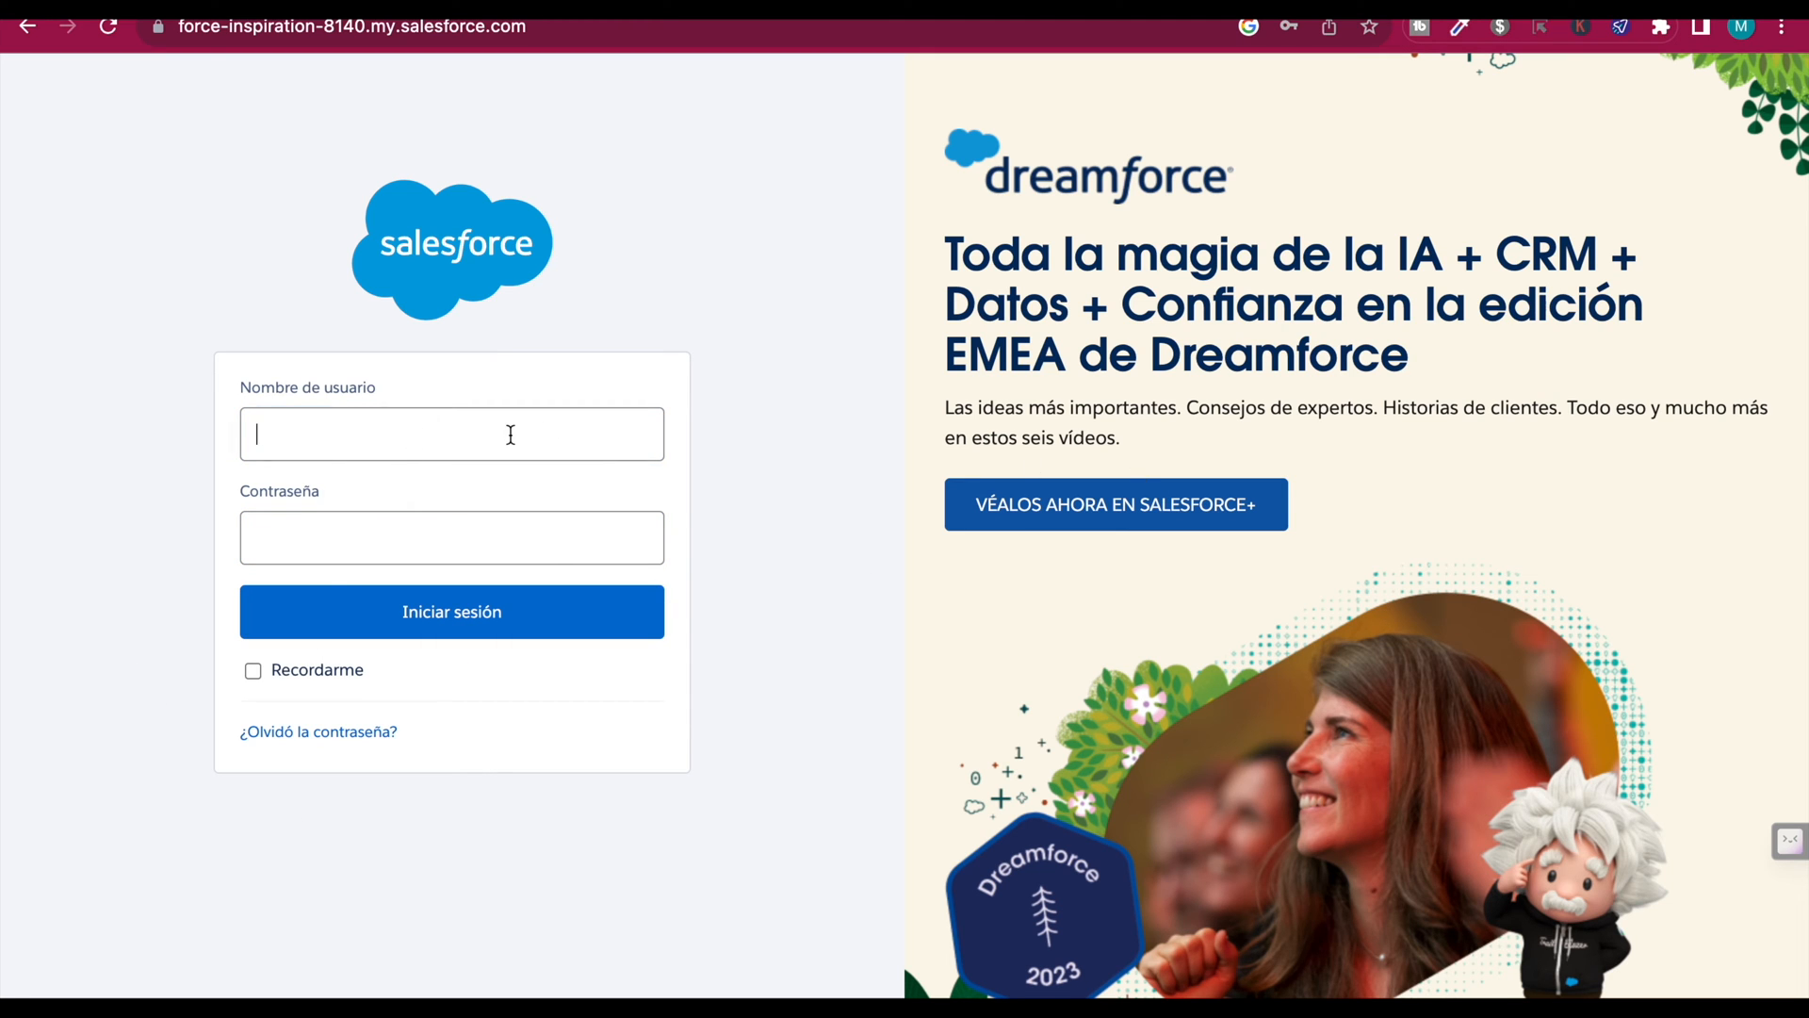
left_click(453, 611)
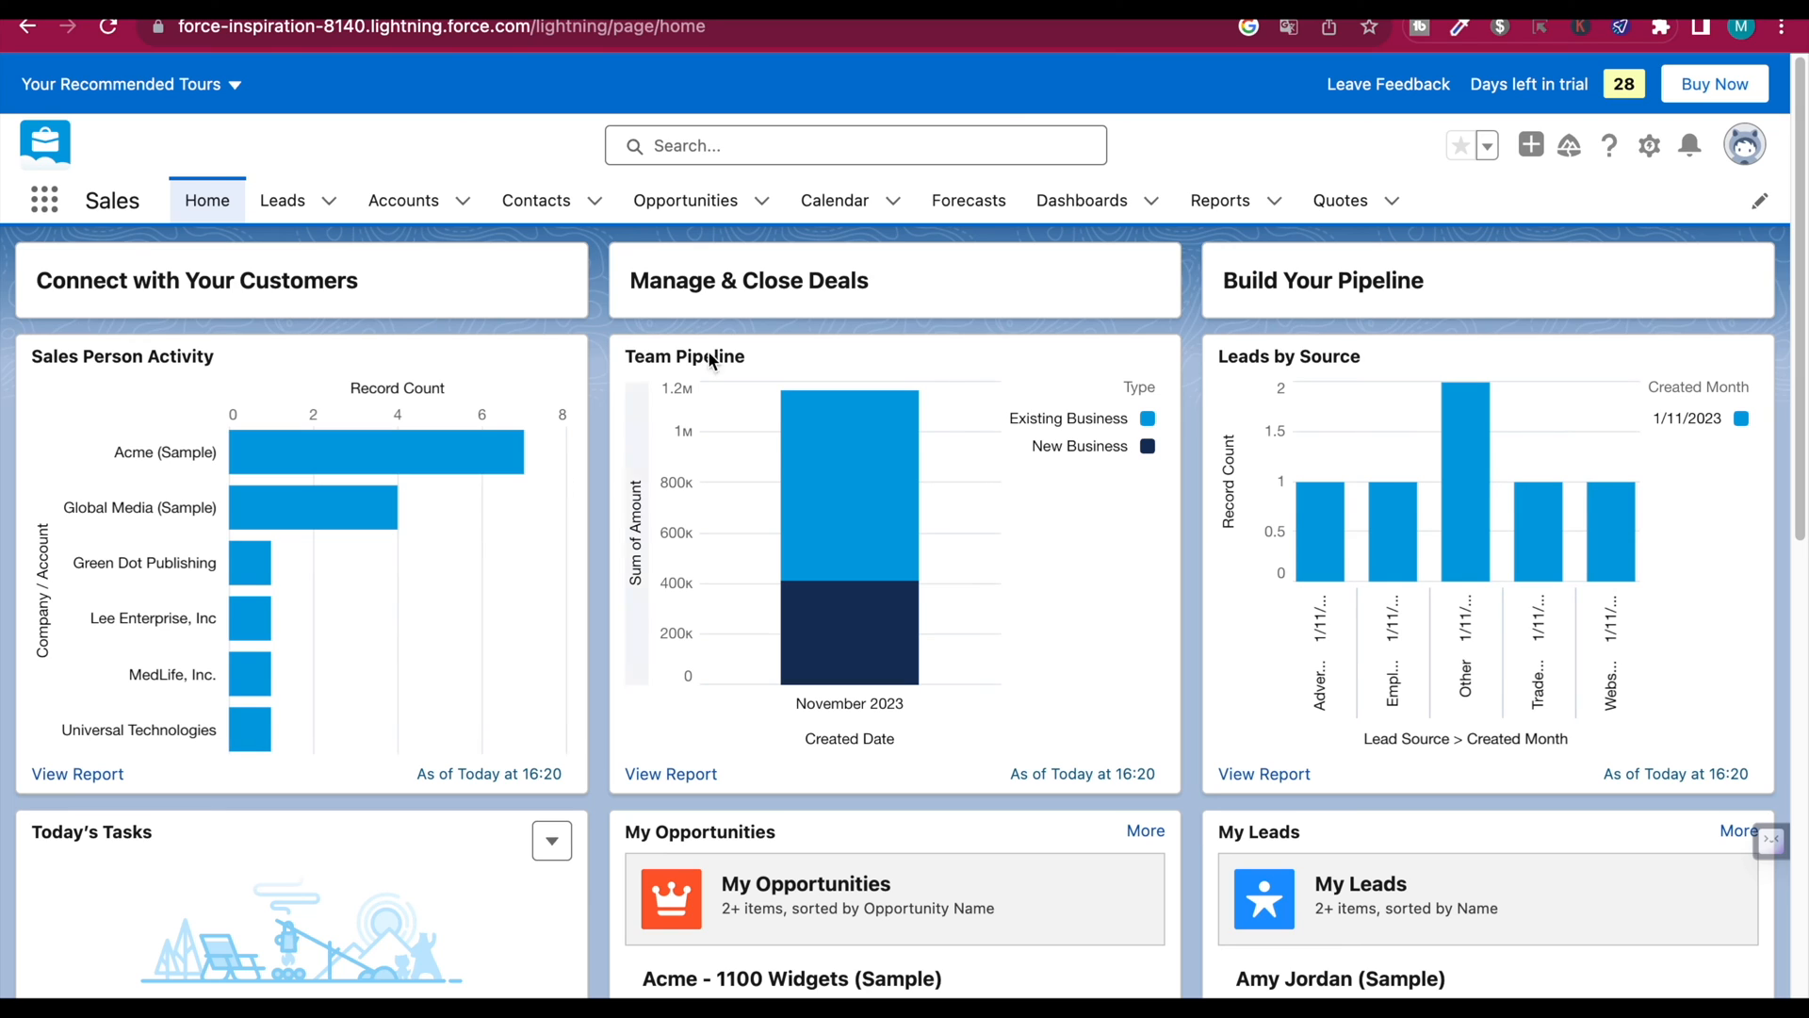
mouse_move(1774, 151)
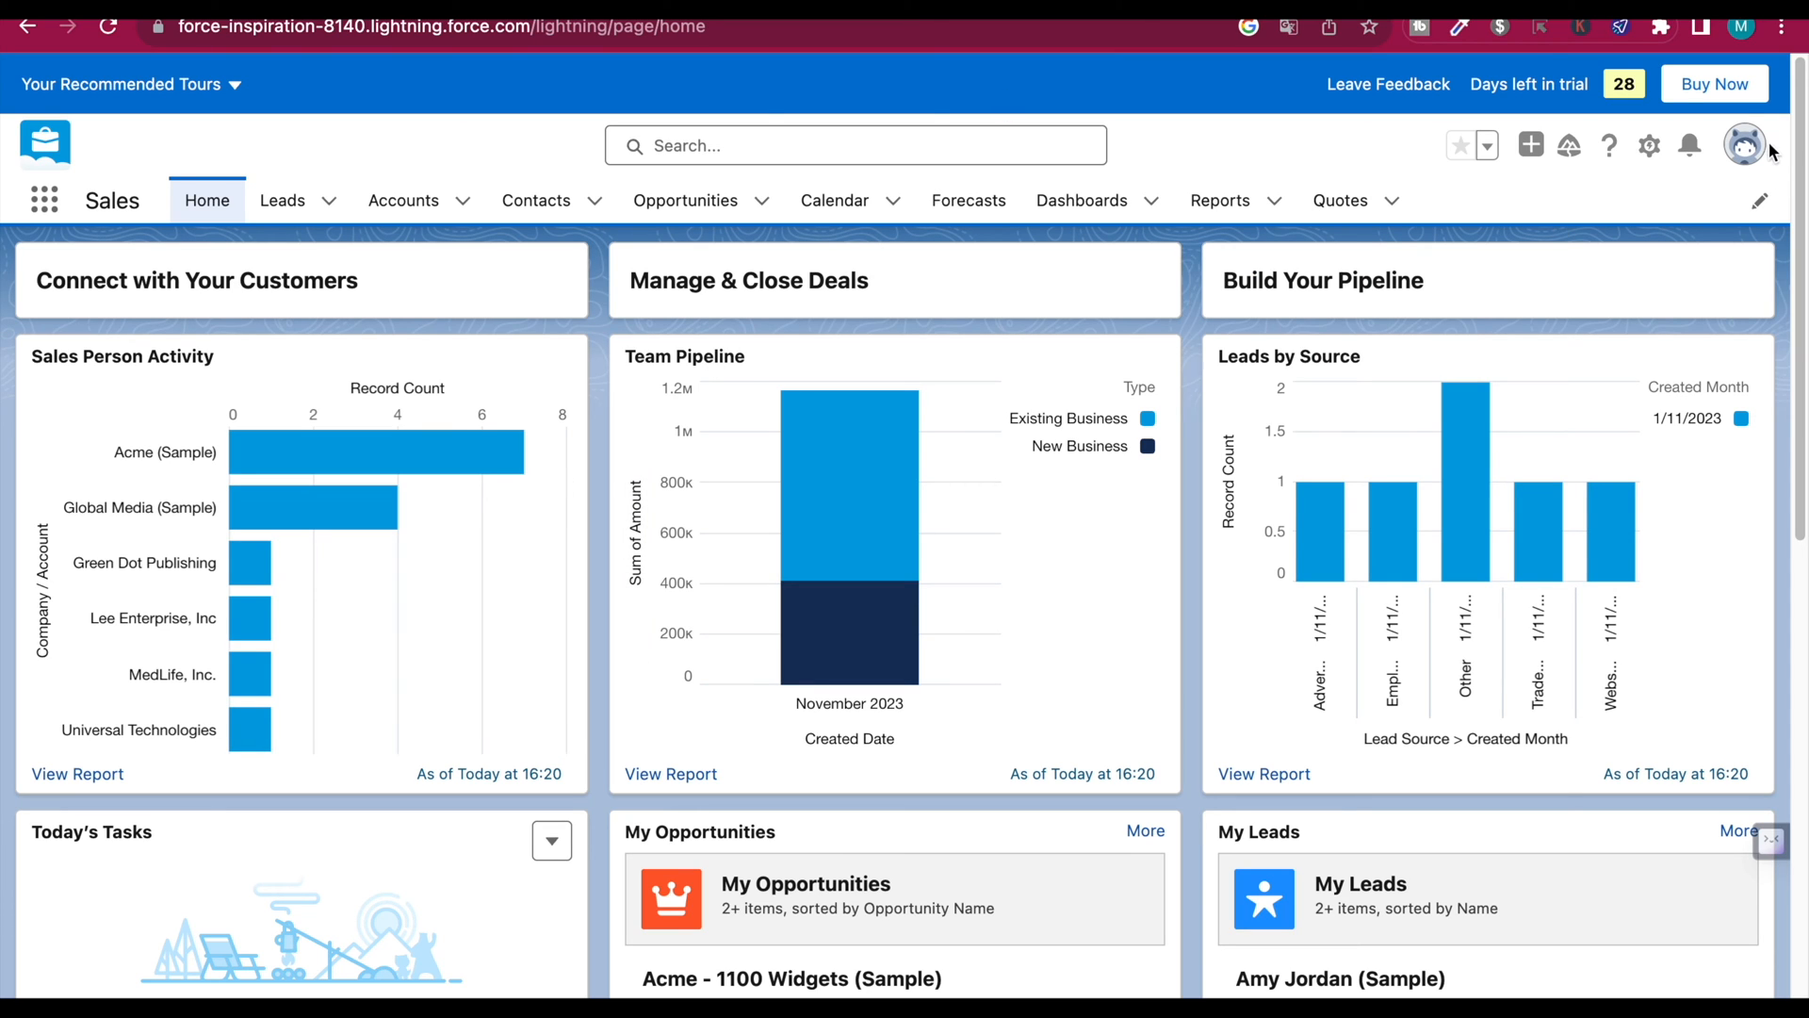
Step: Reach Advanced User Details under My Personal Information from the profile menu
left_click(1747, 145)
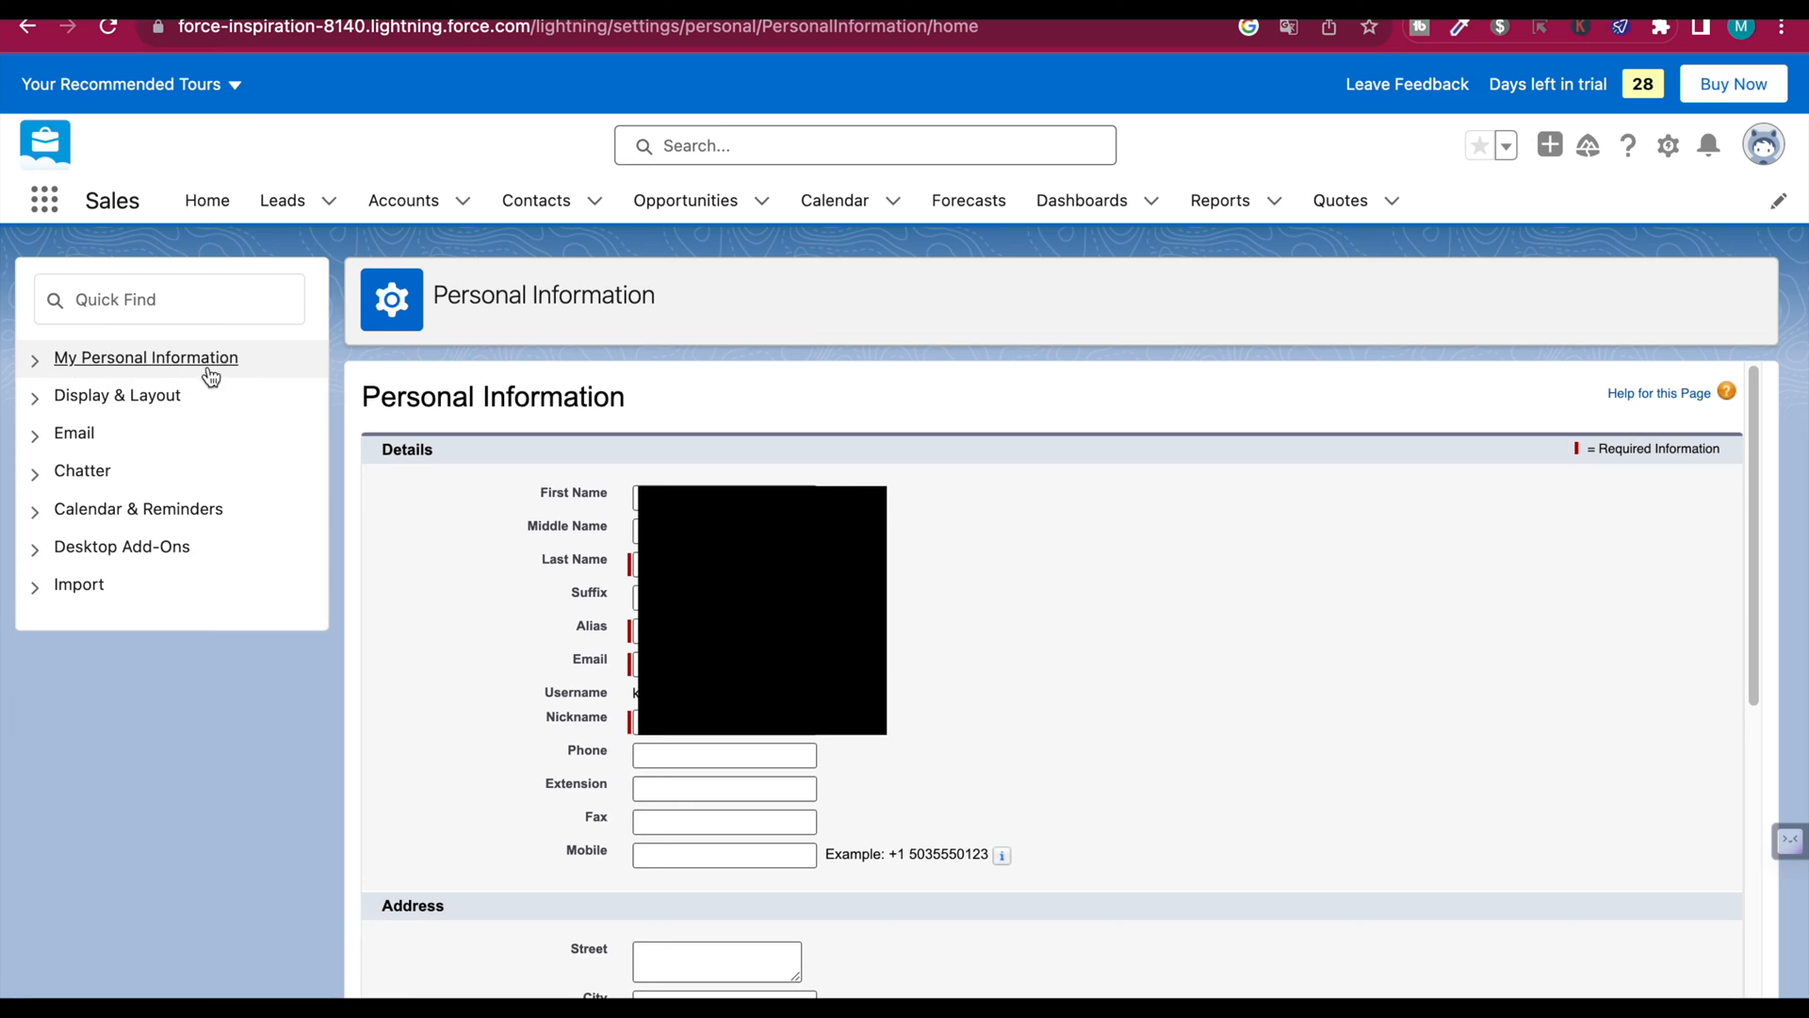
left_click(145, 358)
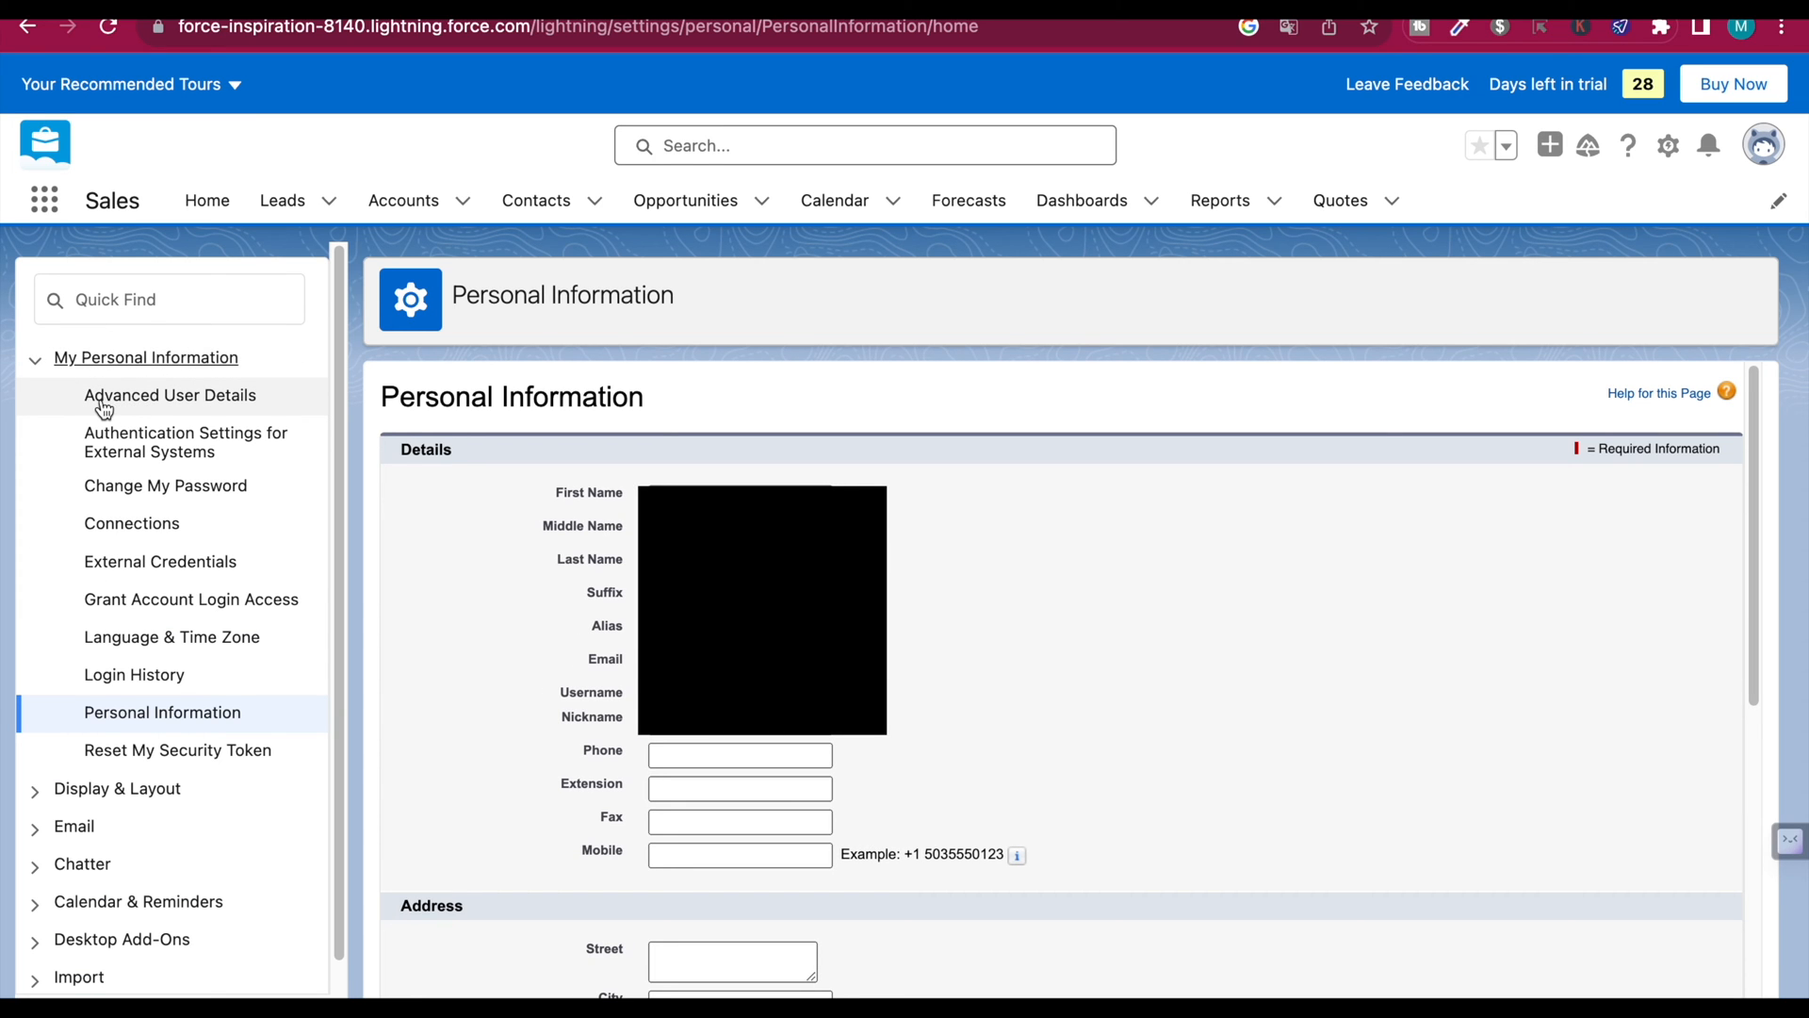
left_click(170, 396)
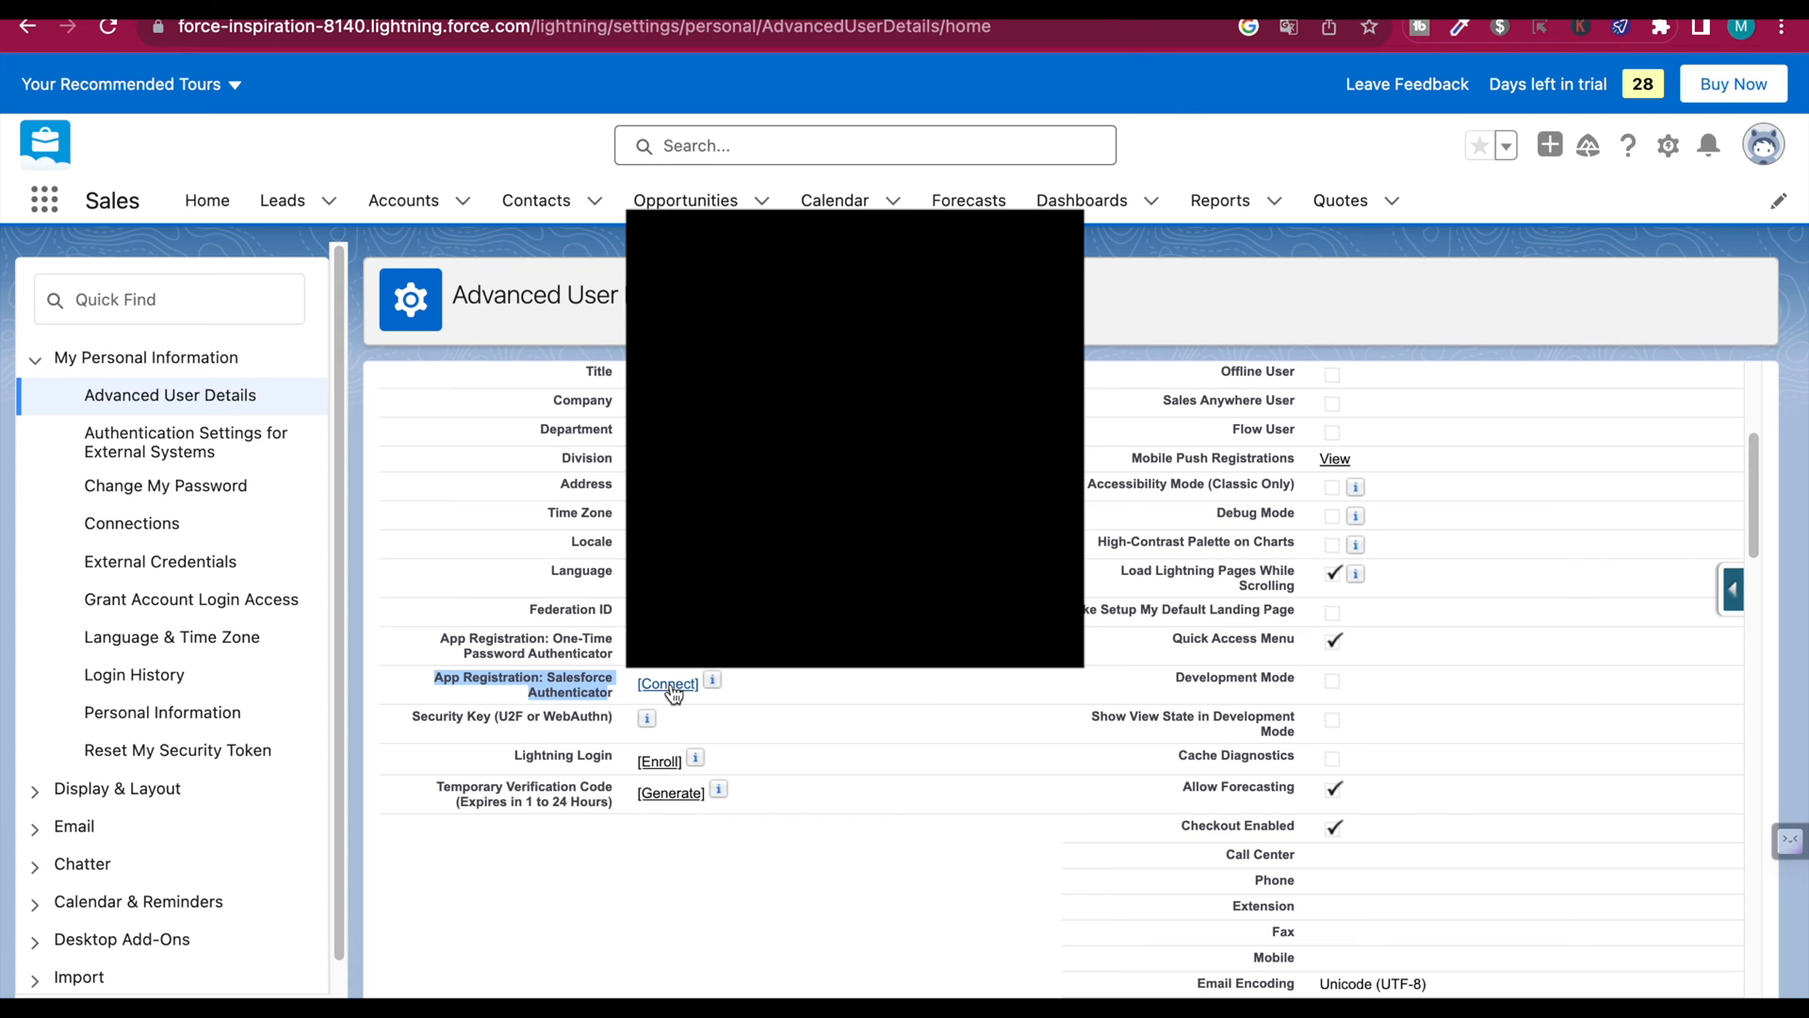
Step: Start connecting Salesforce Authenticator and pass identity verification with the emailed code
left_click(667, 684)
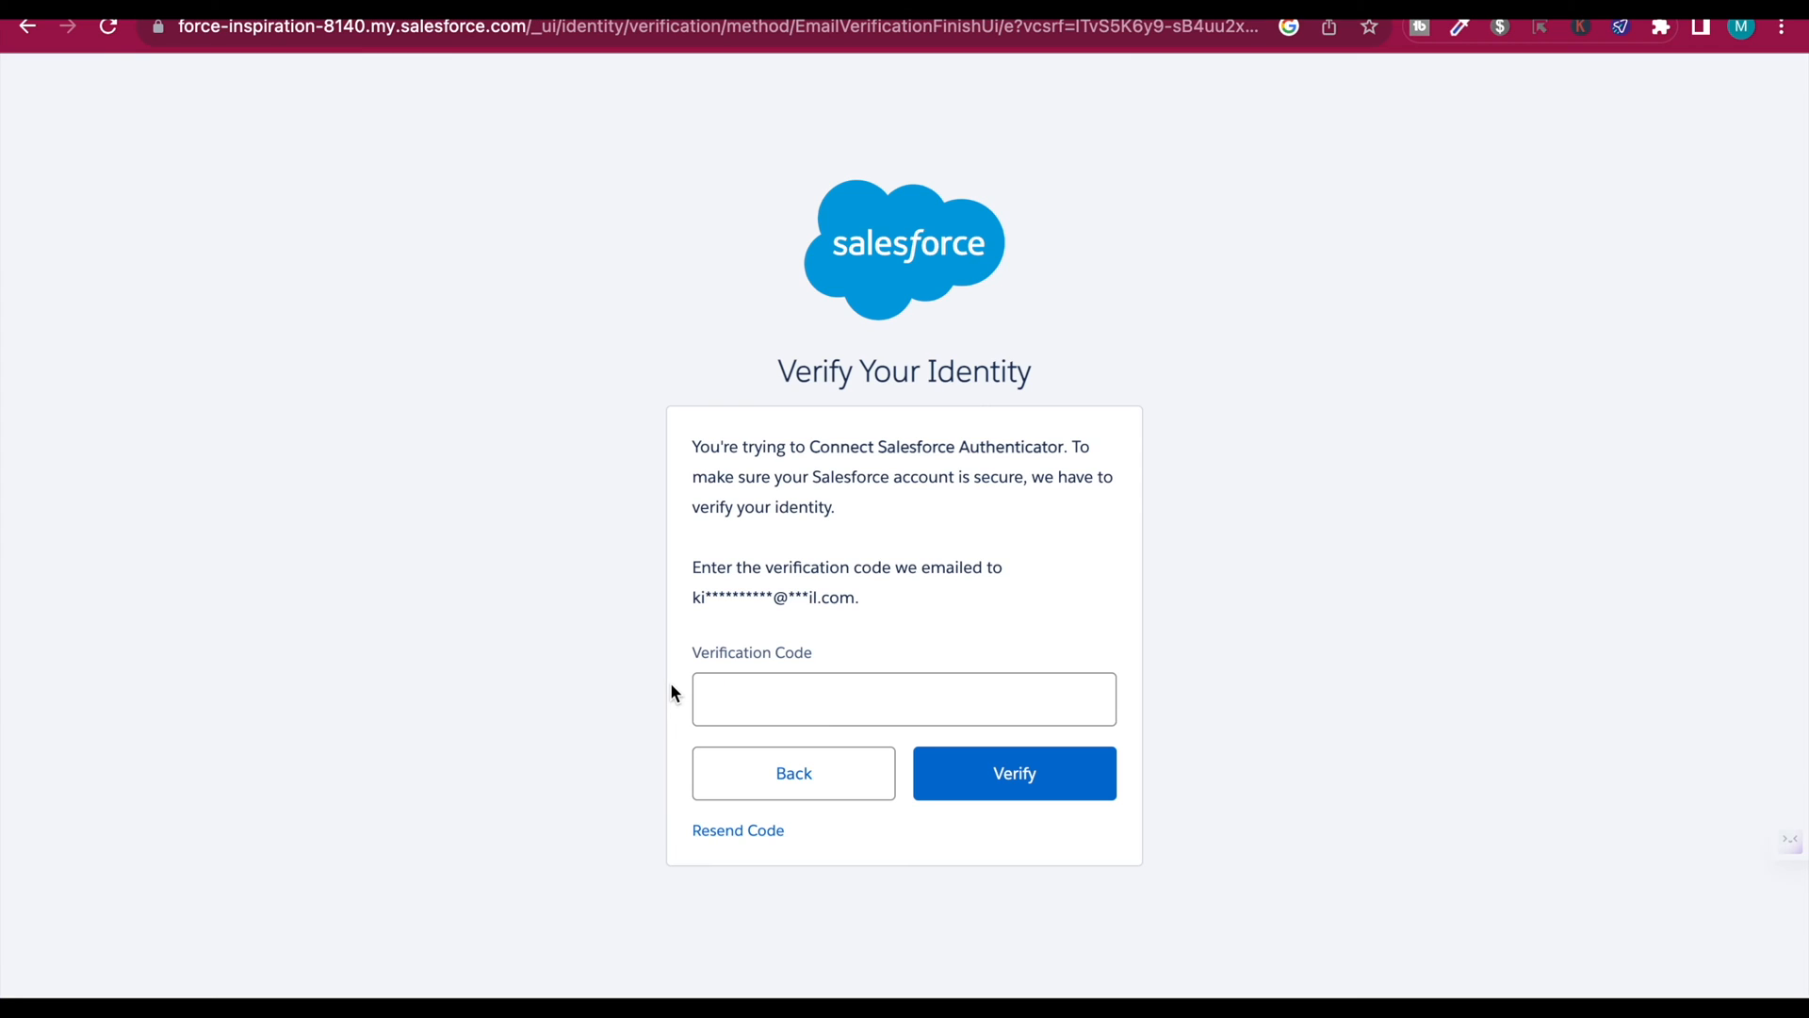
mouse_move(848, 253)
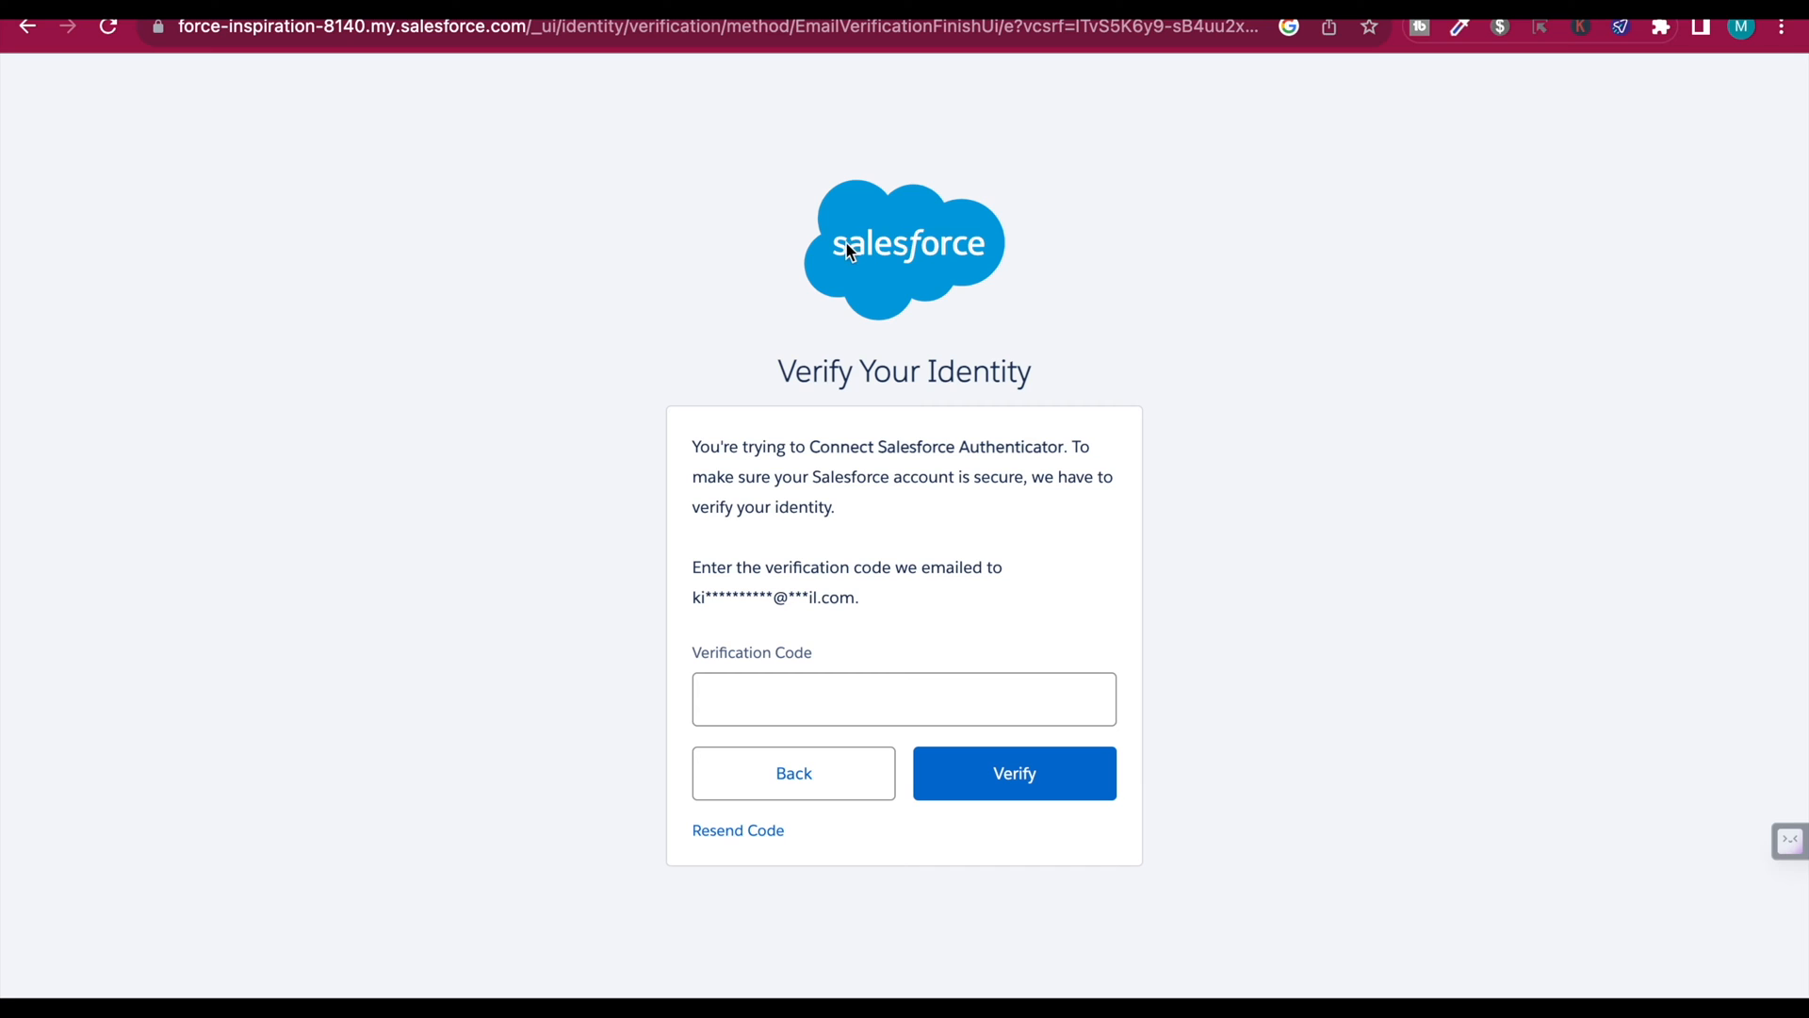
mouse_move(1027, 252)
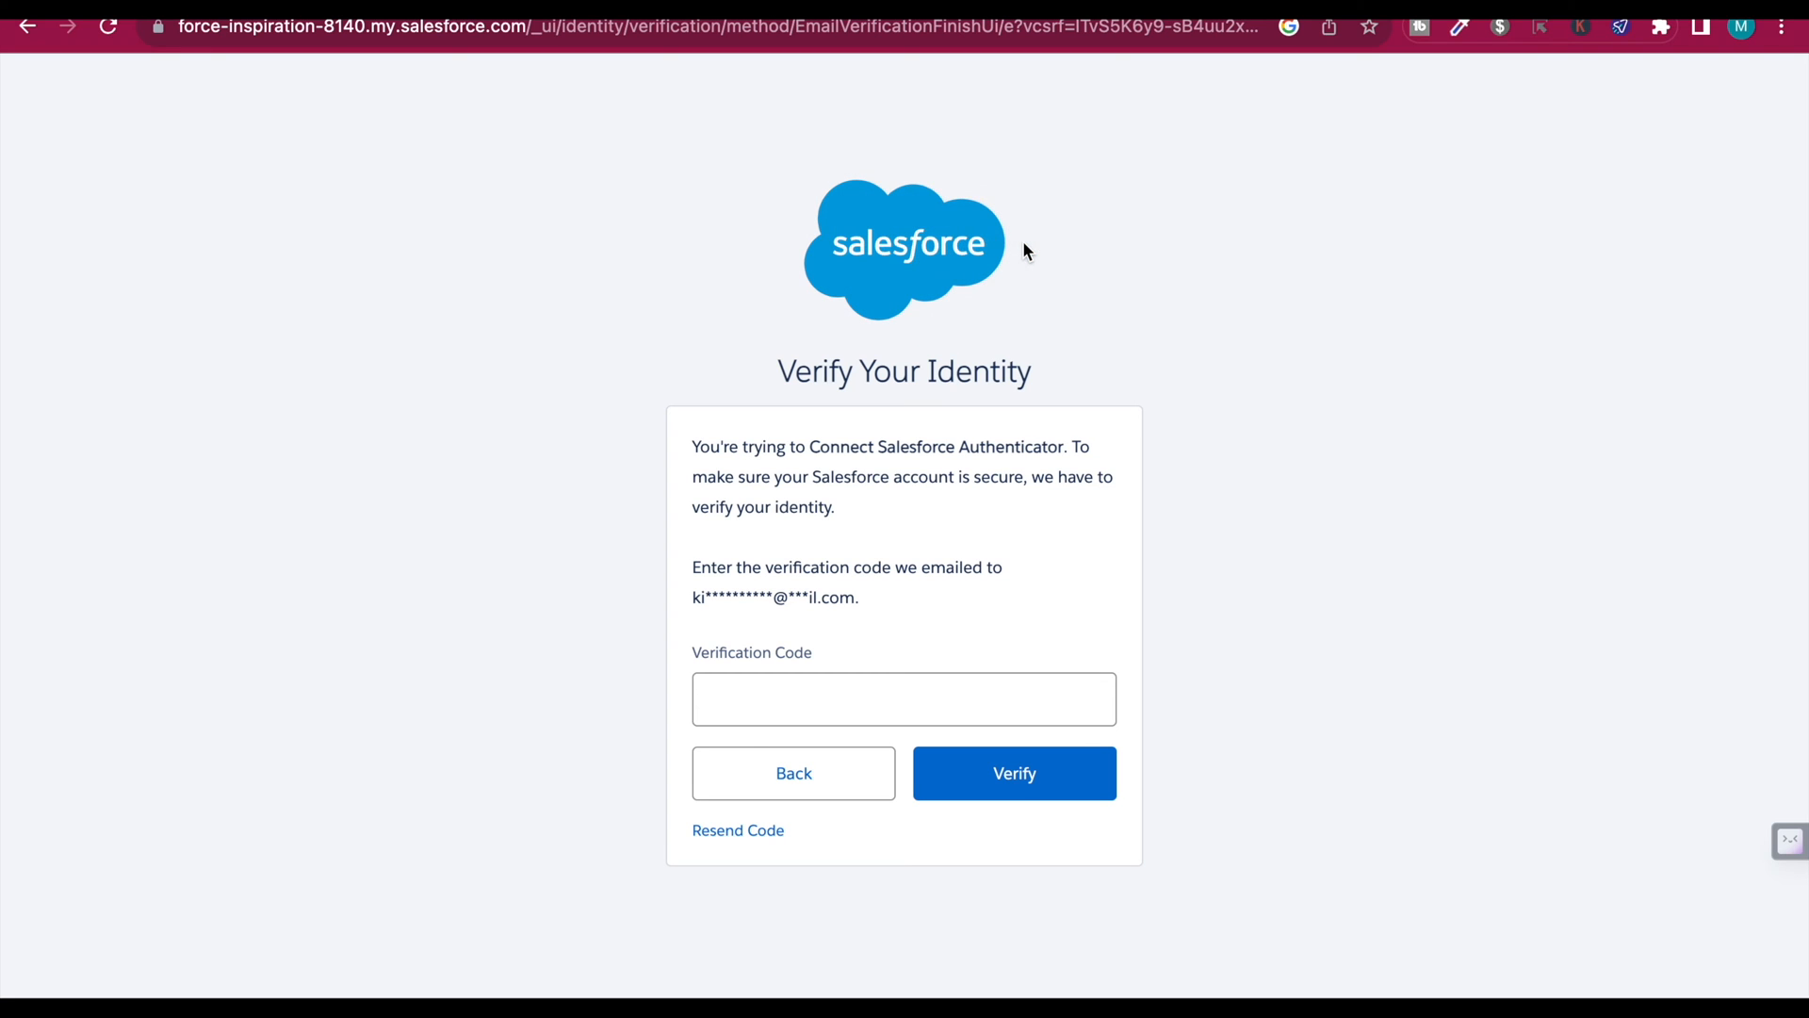
double_click(782, 567)
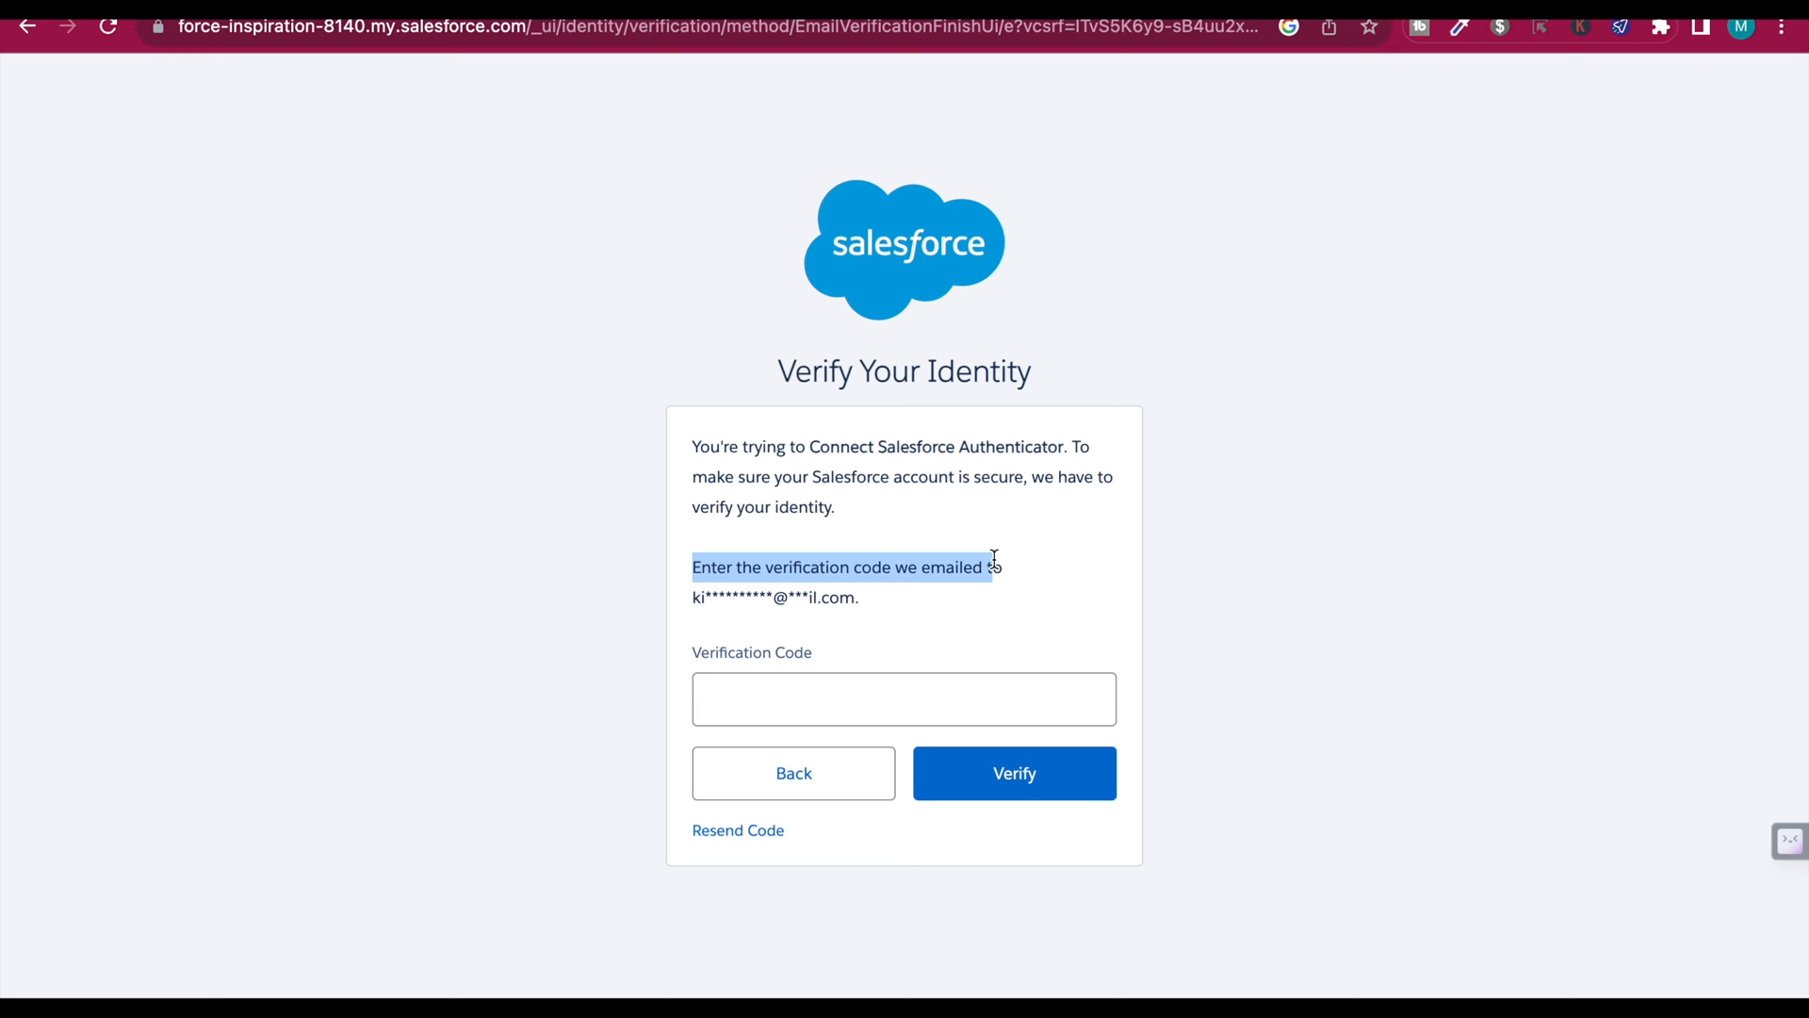
left_click(903, 699)
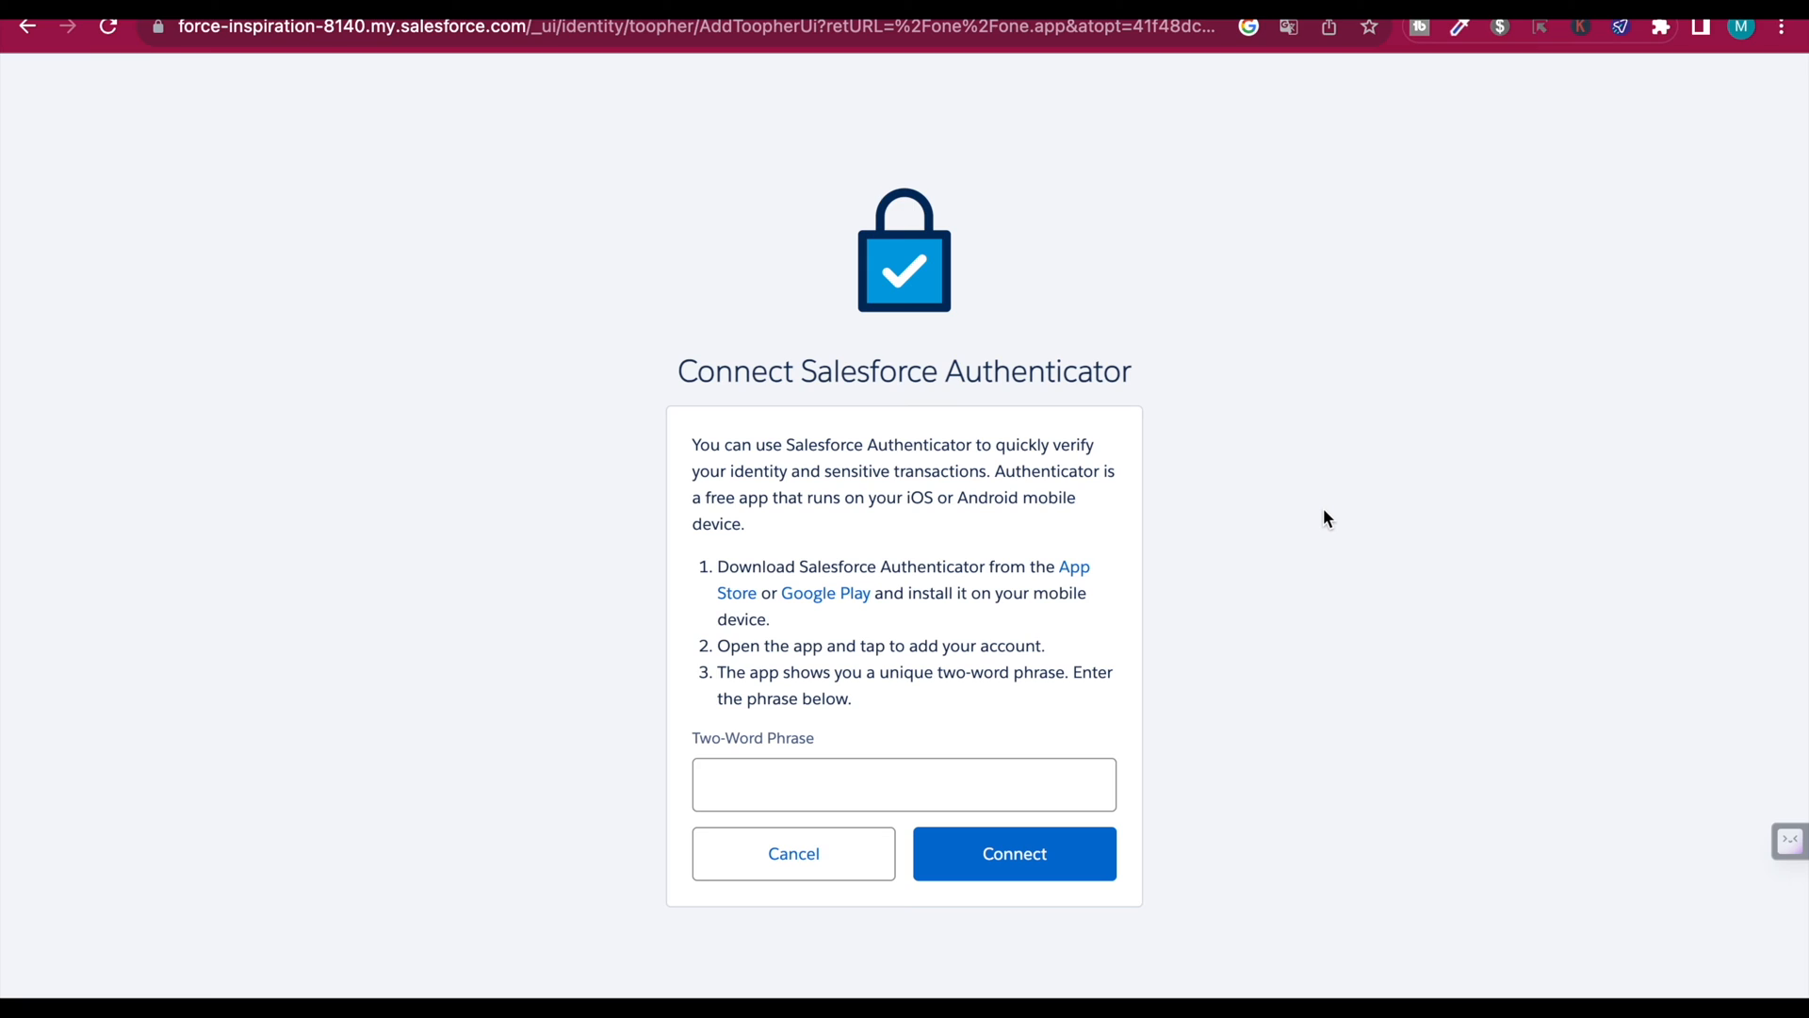
mouse_move(767, 437)
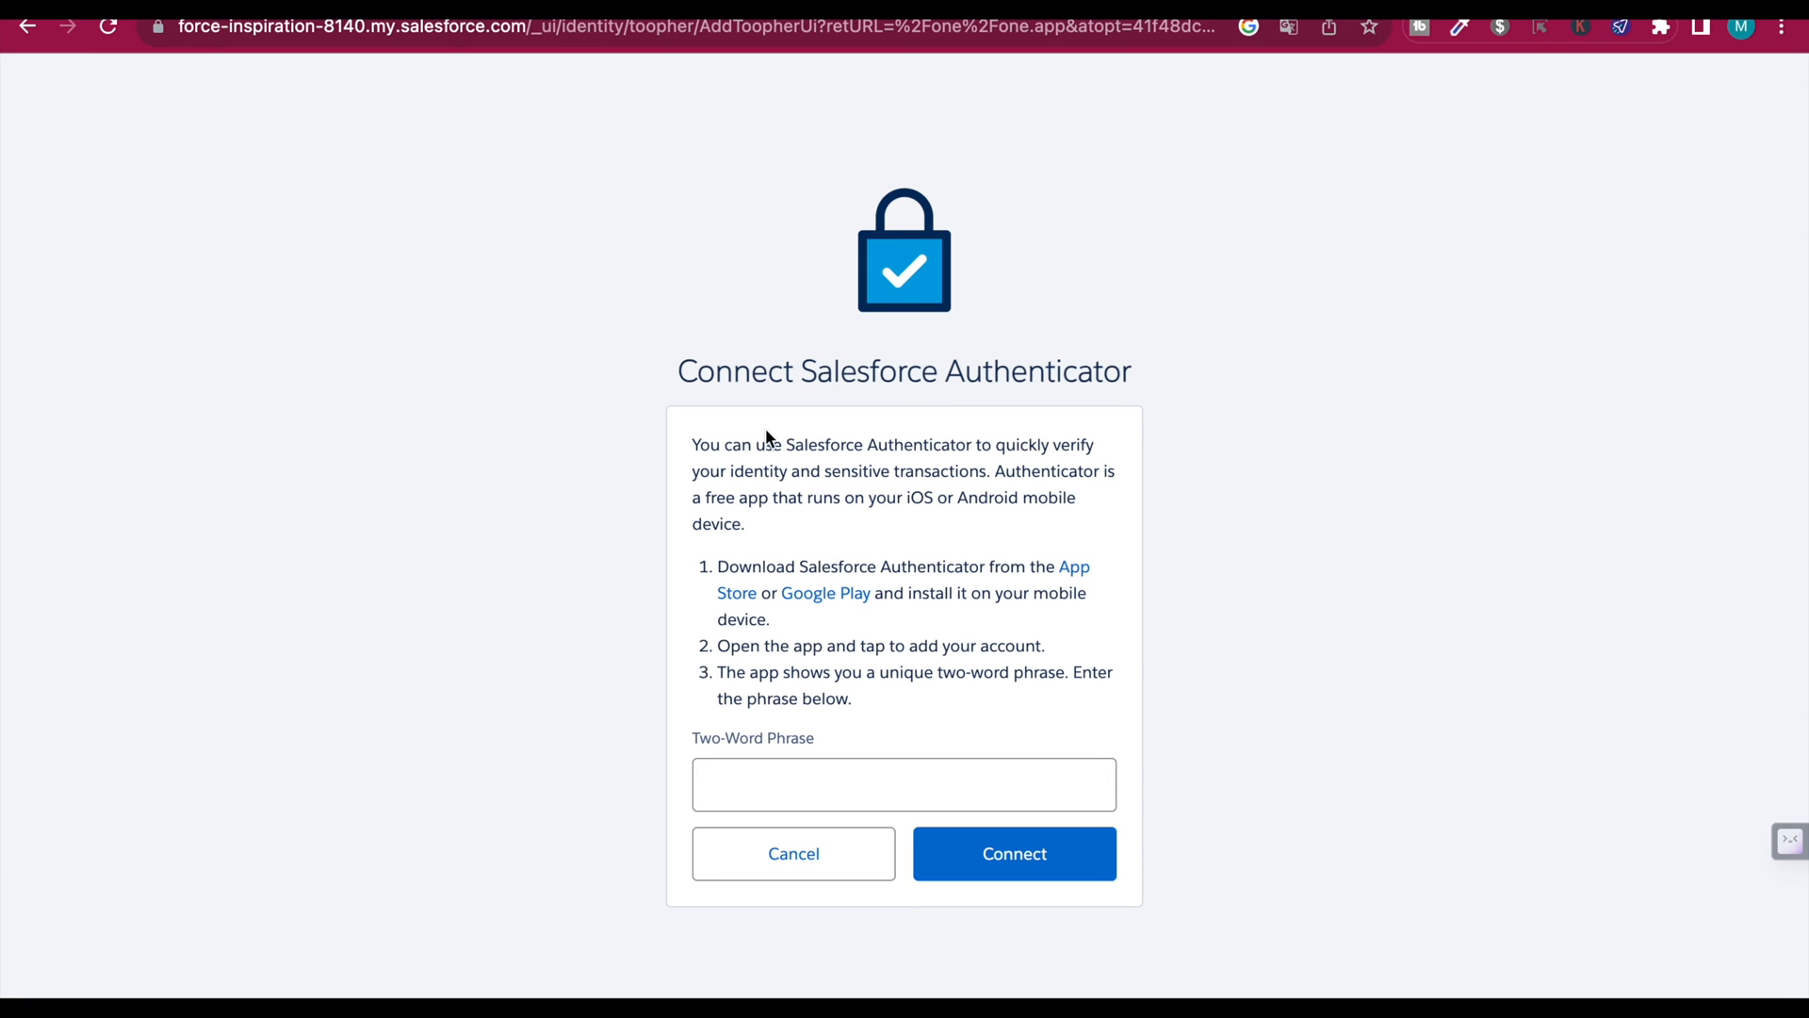
mouse_move(690, 445)
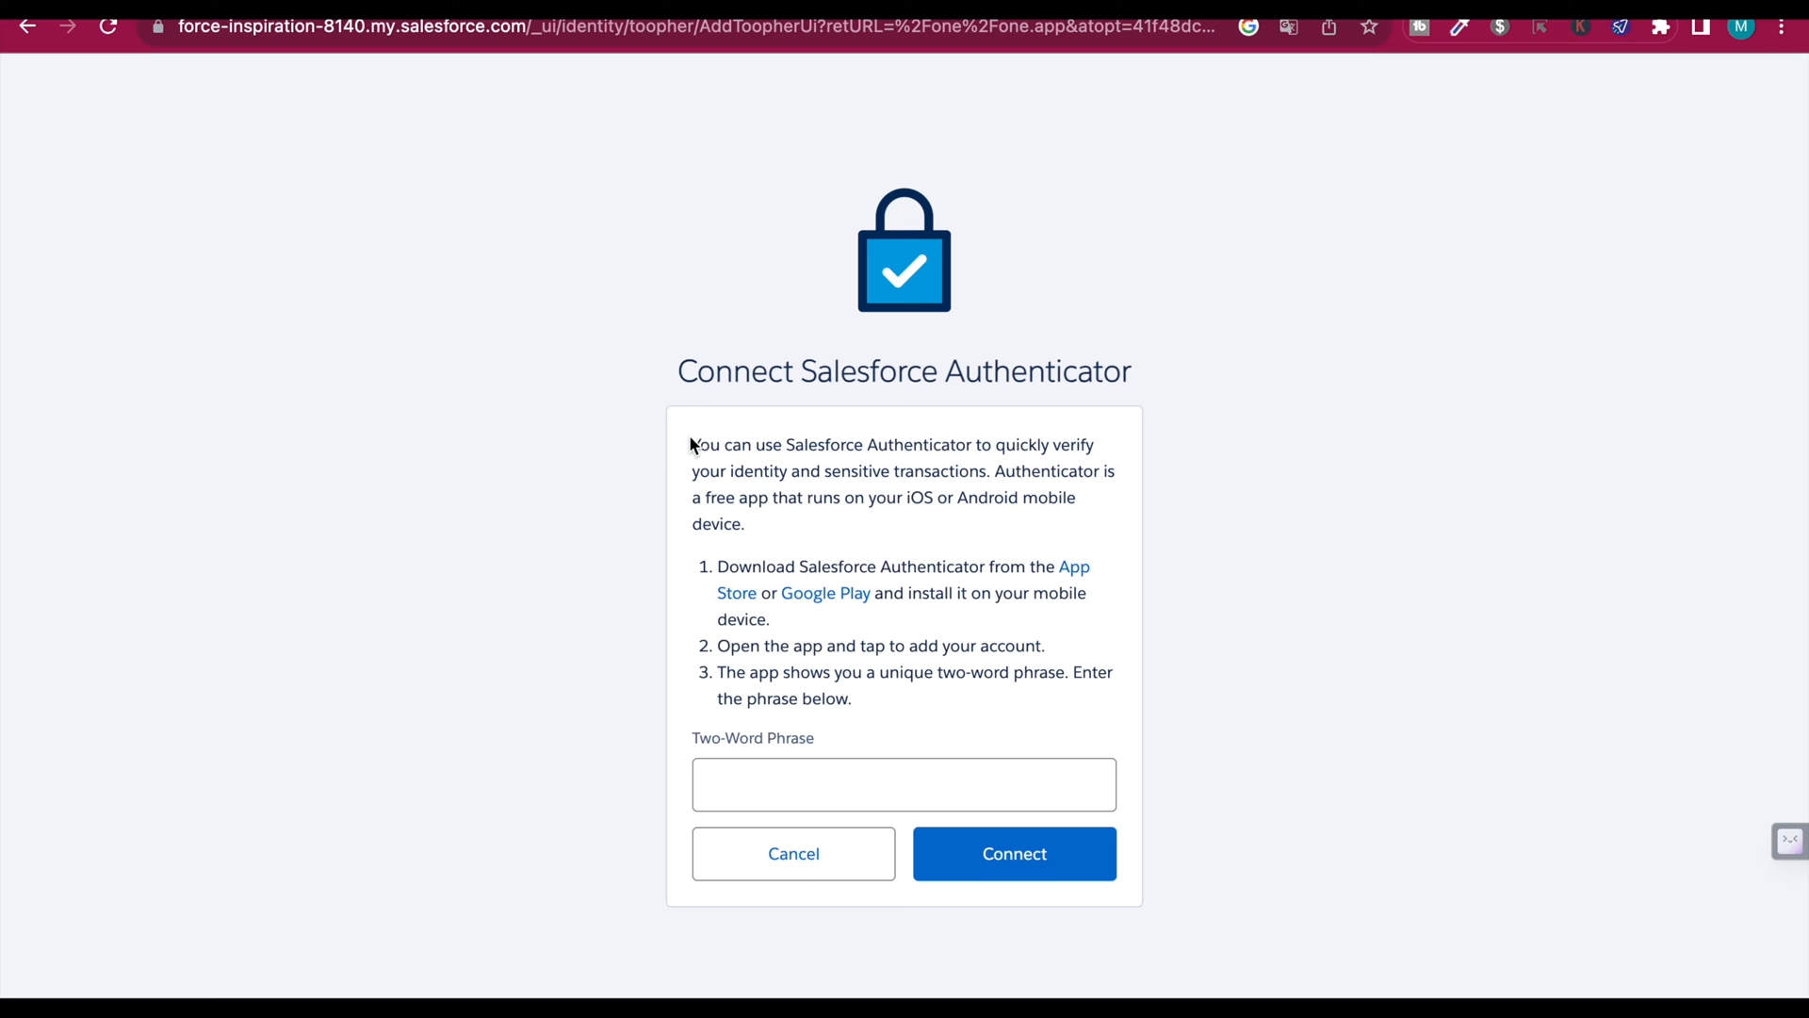
mouse_move(894, 708)
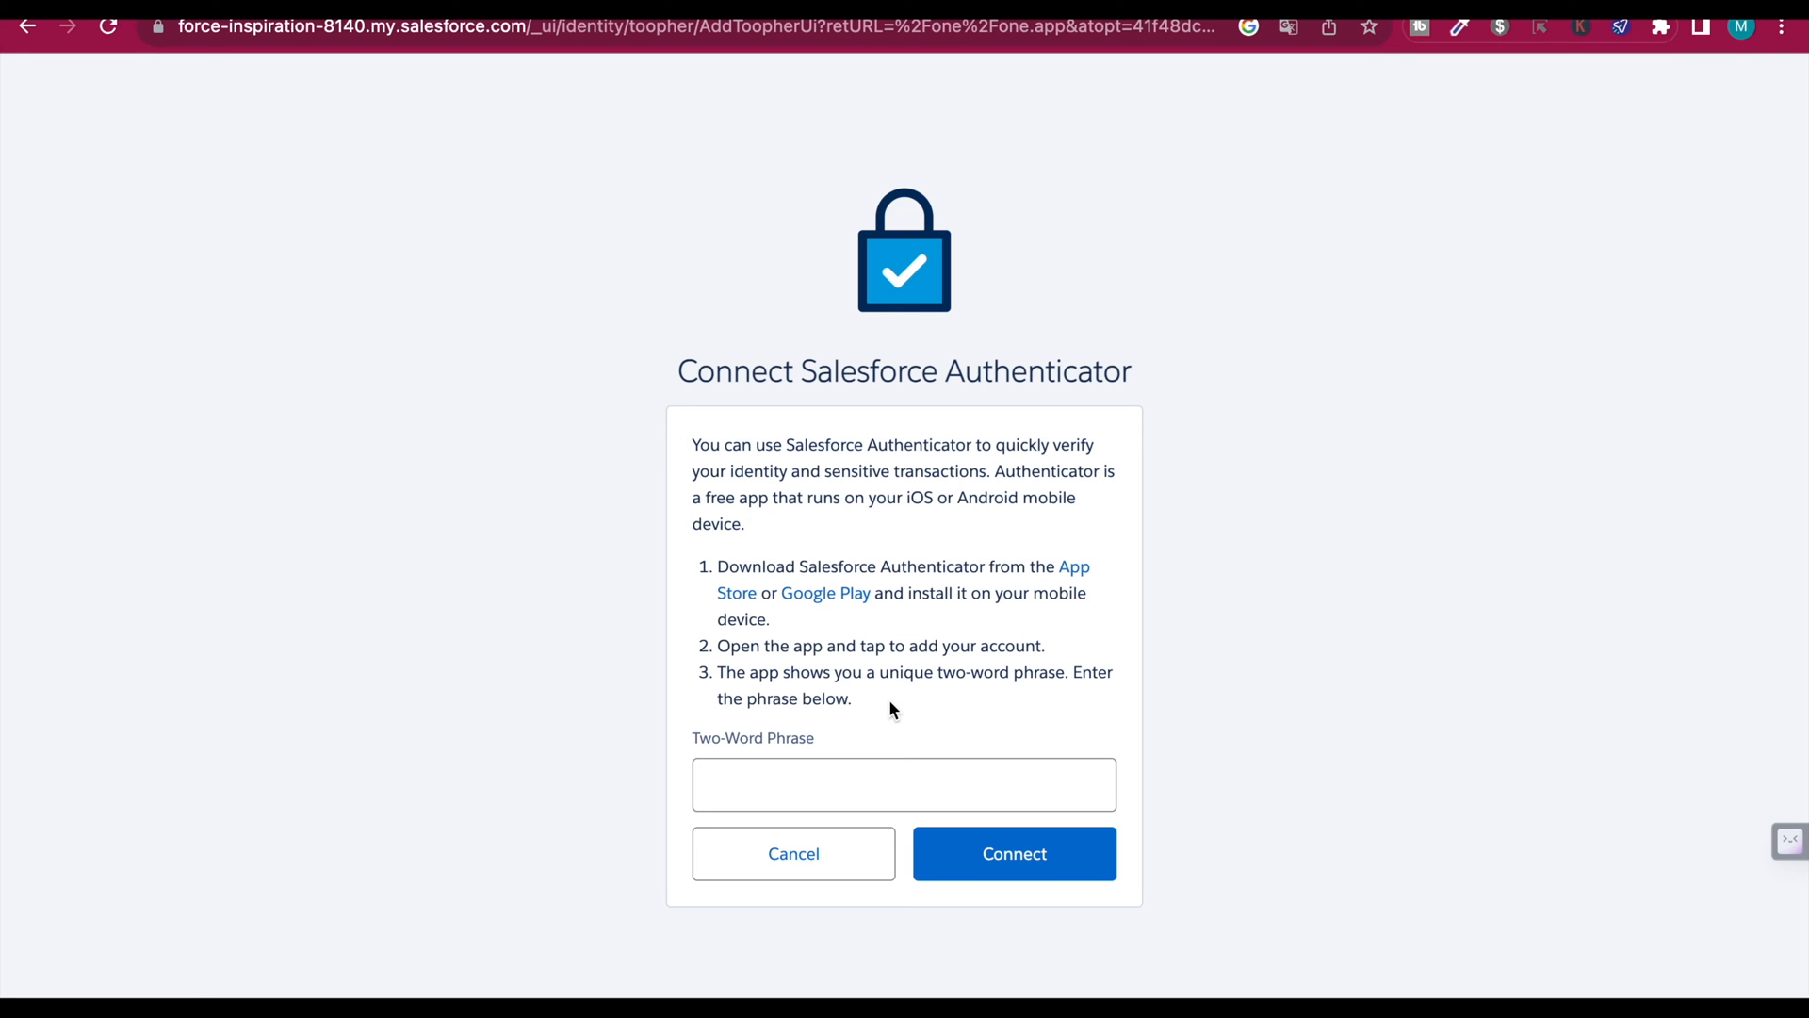
mouse_move(849, 430)
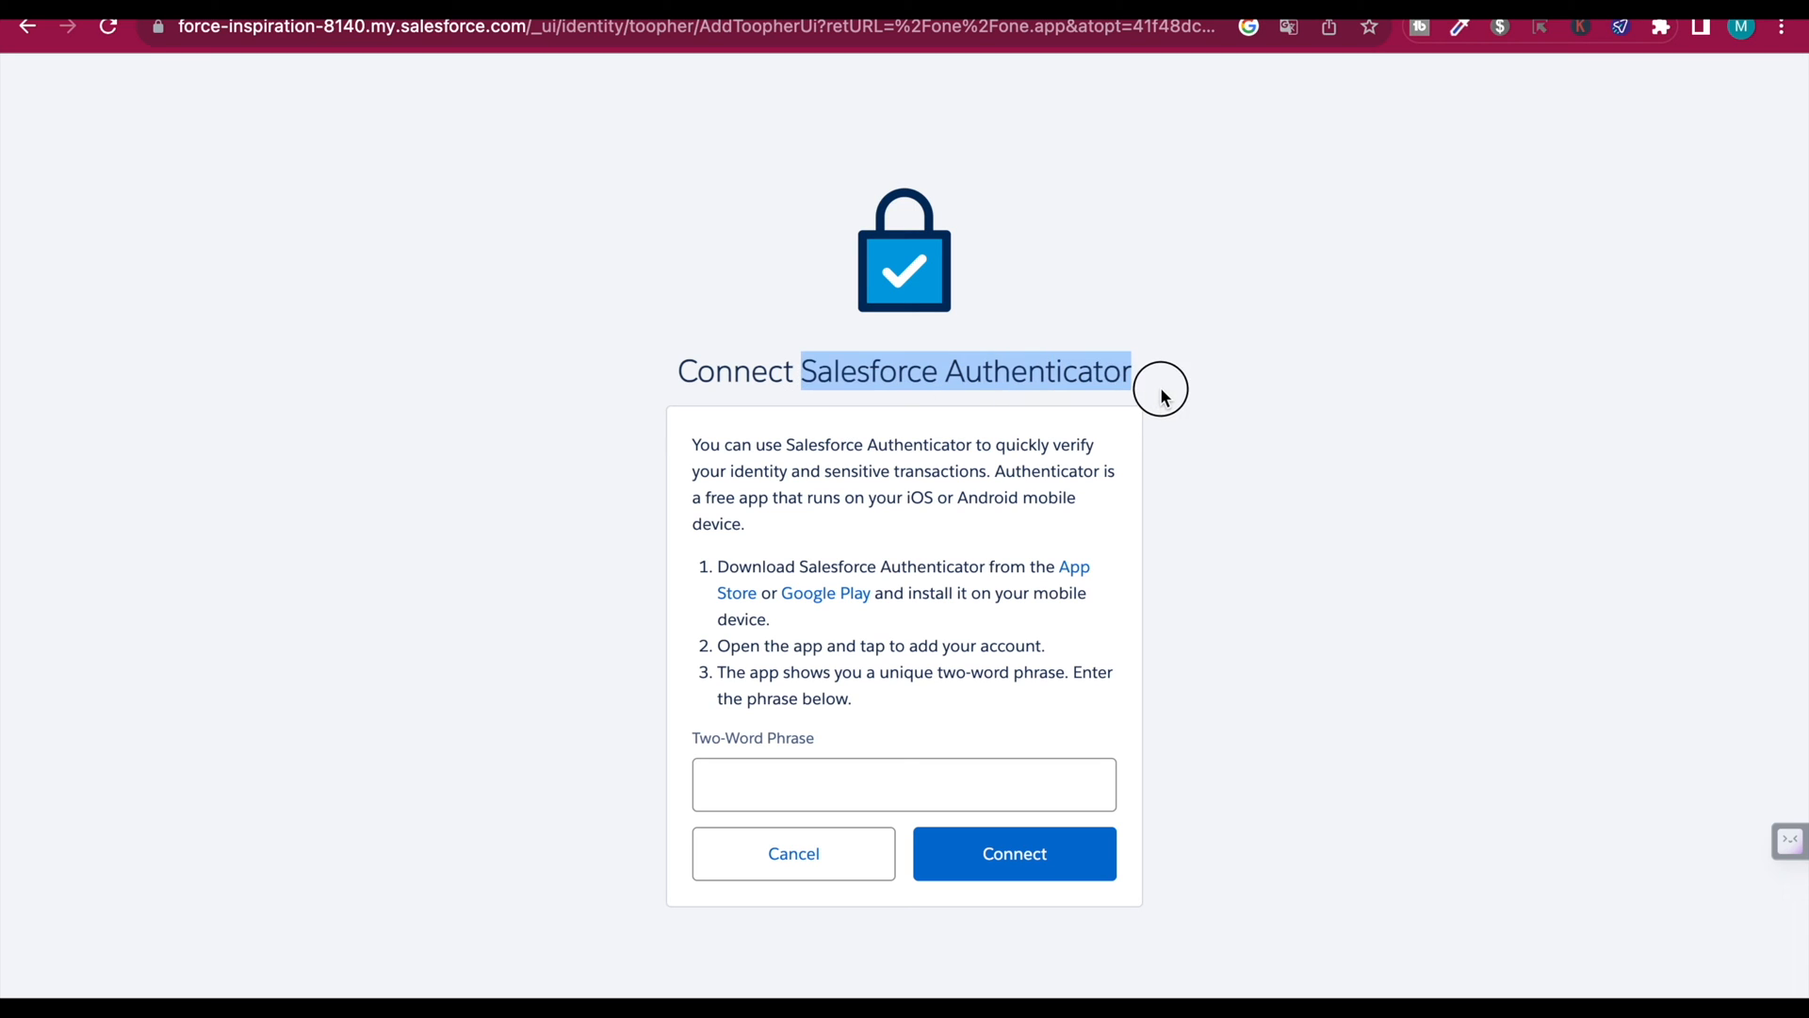
mouse_move(1163, 396)
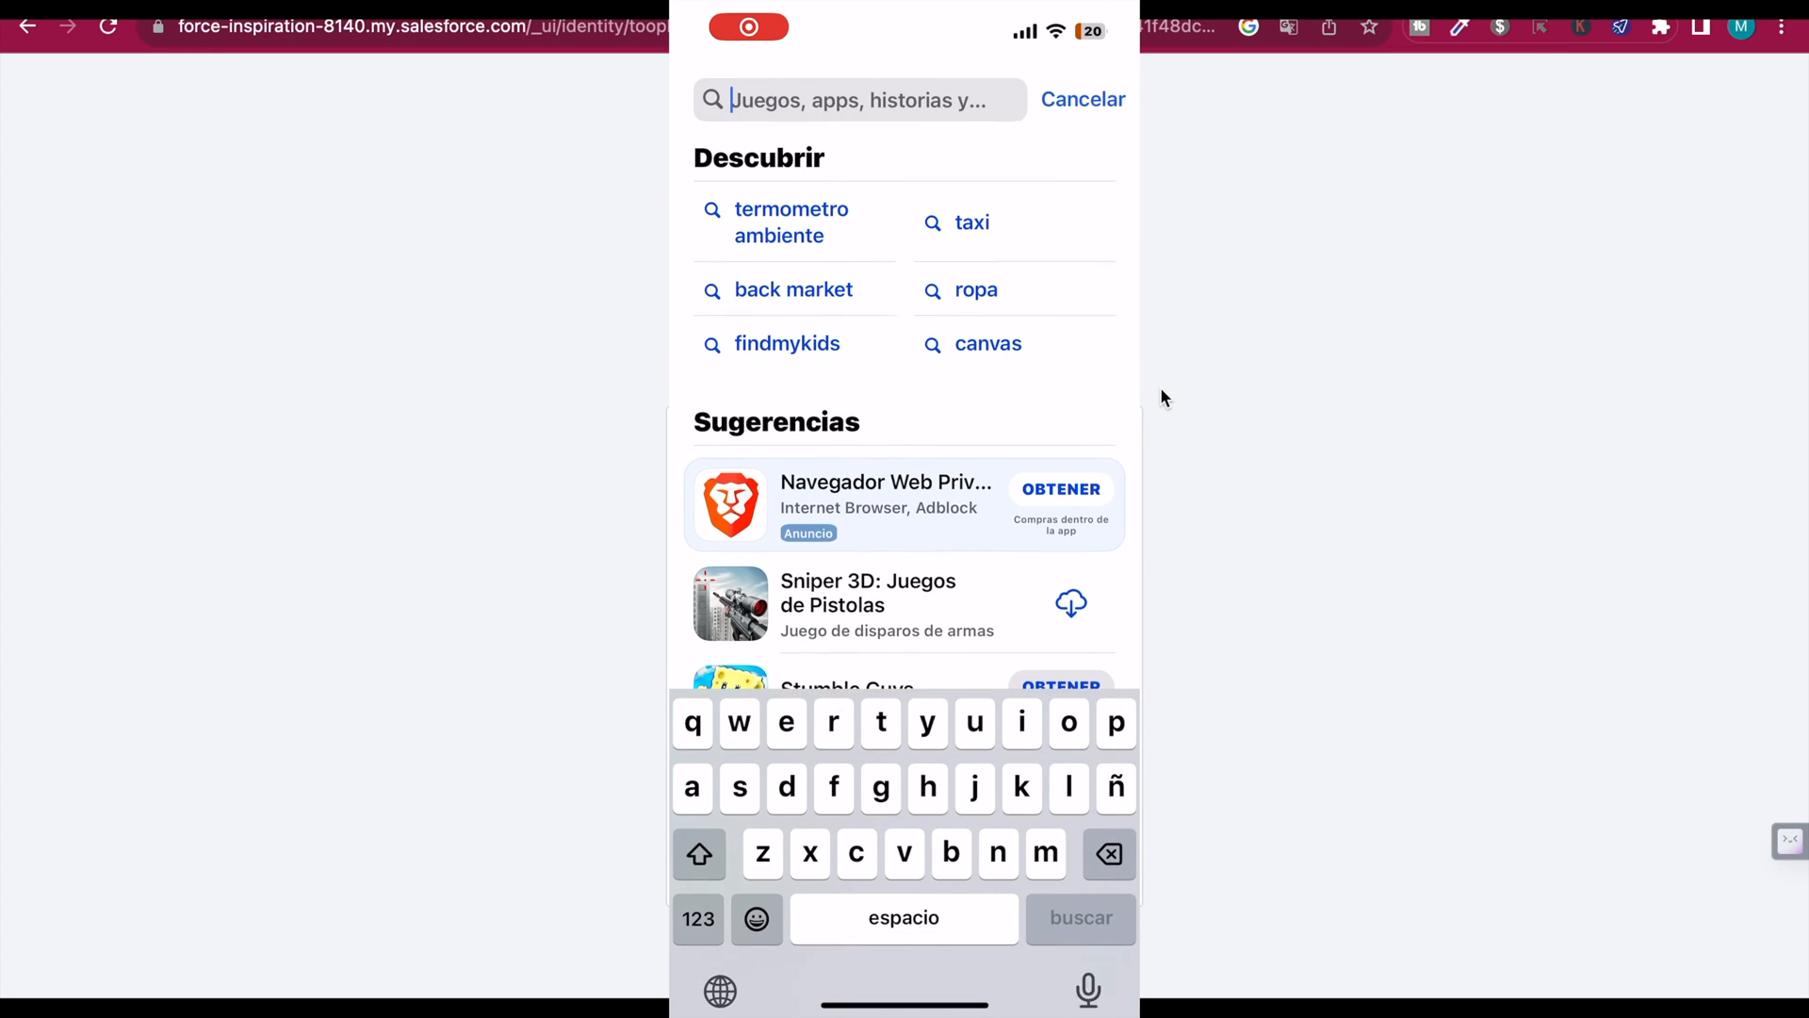
Step: Search the App Store for 'salesforce authenticator' and view the already-installed app
type("sales")
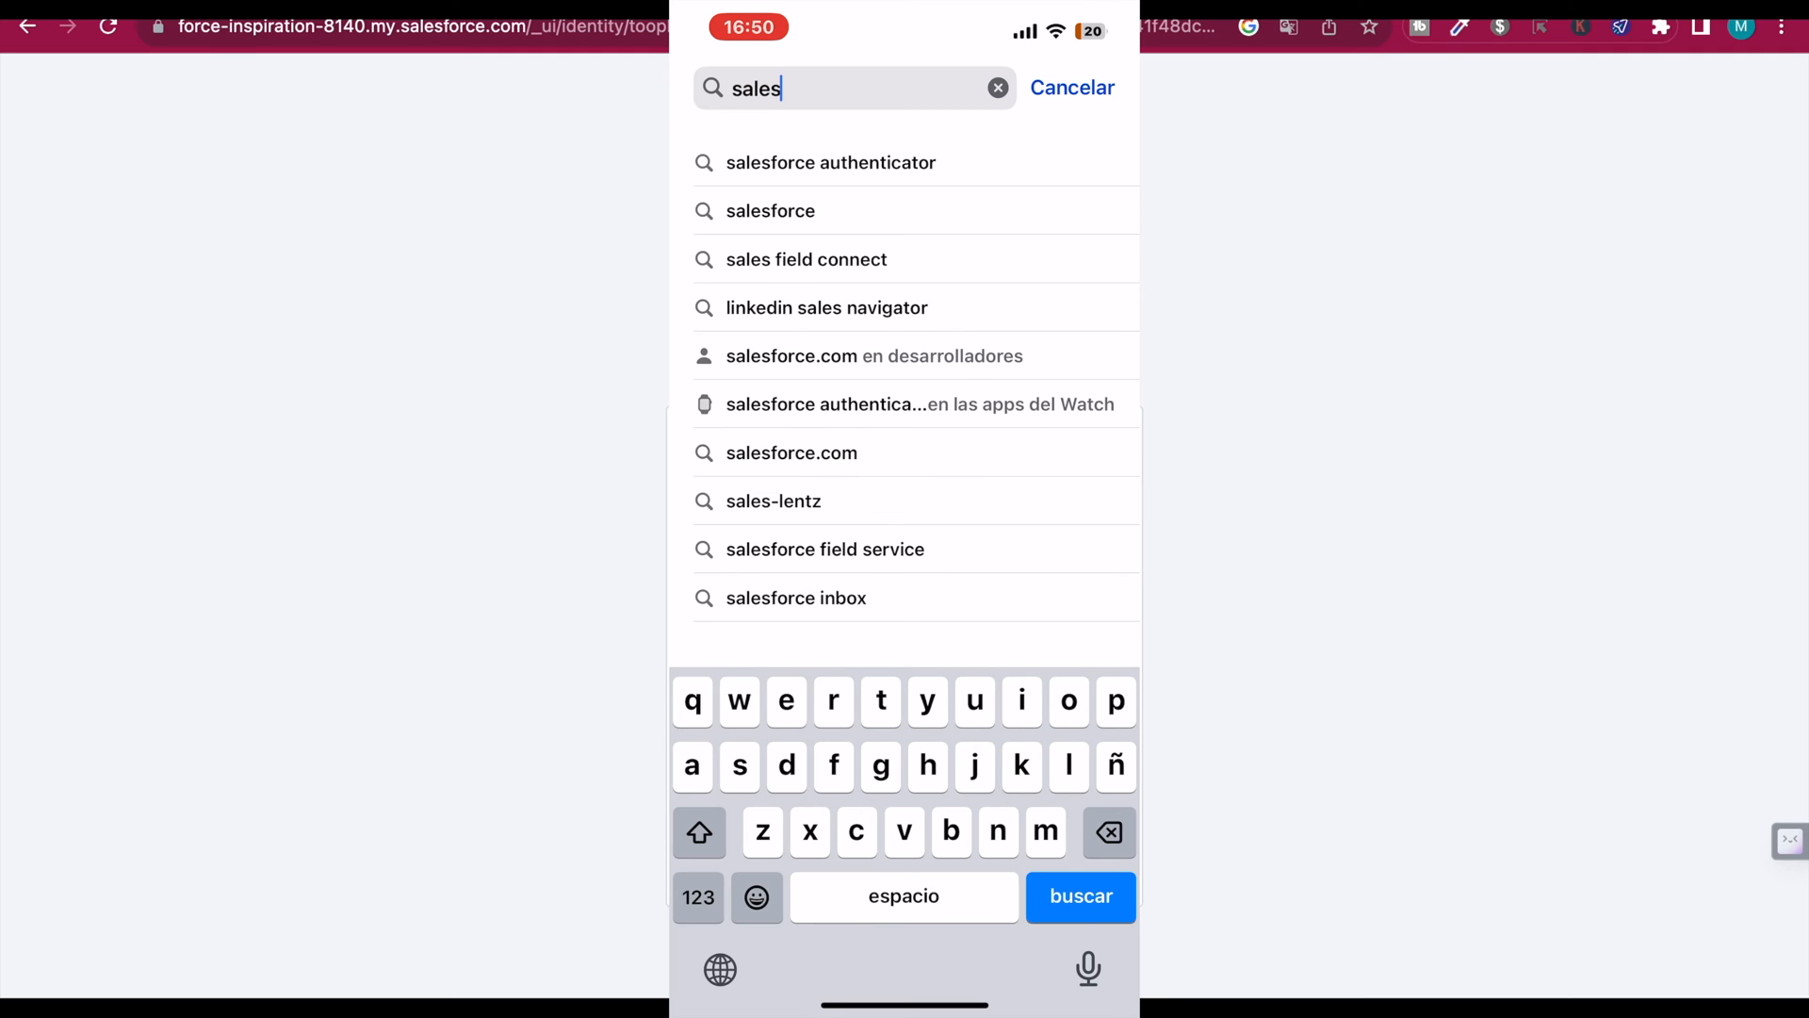
left_click(831, 162)
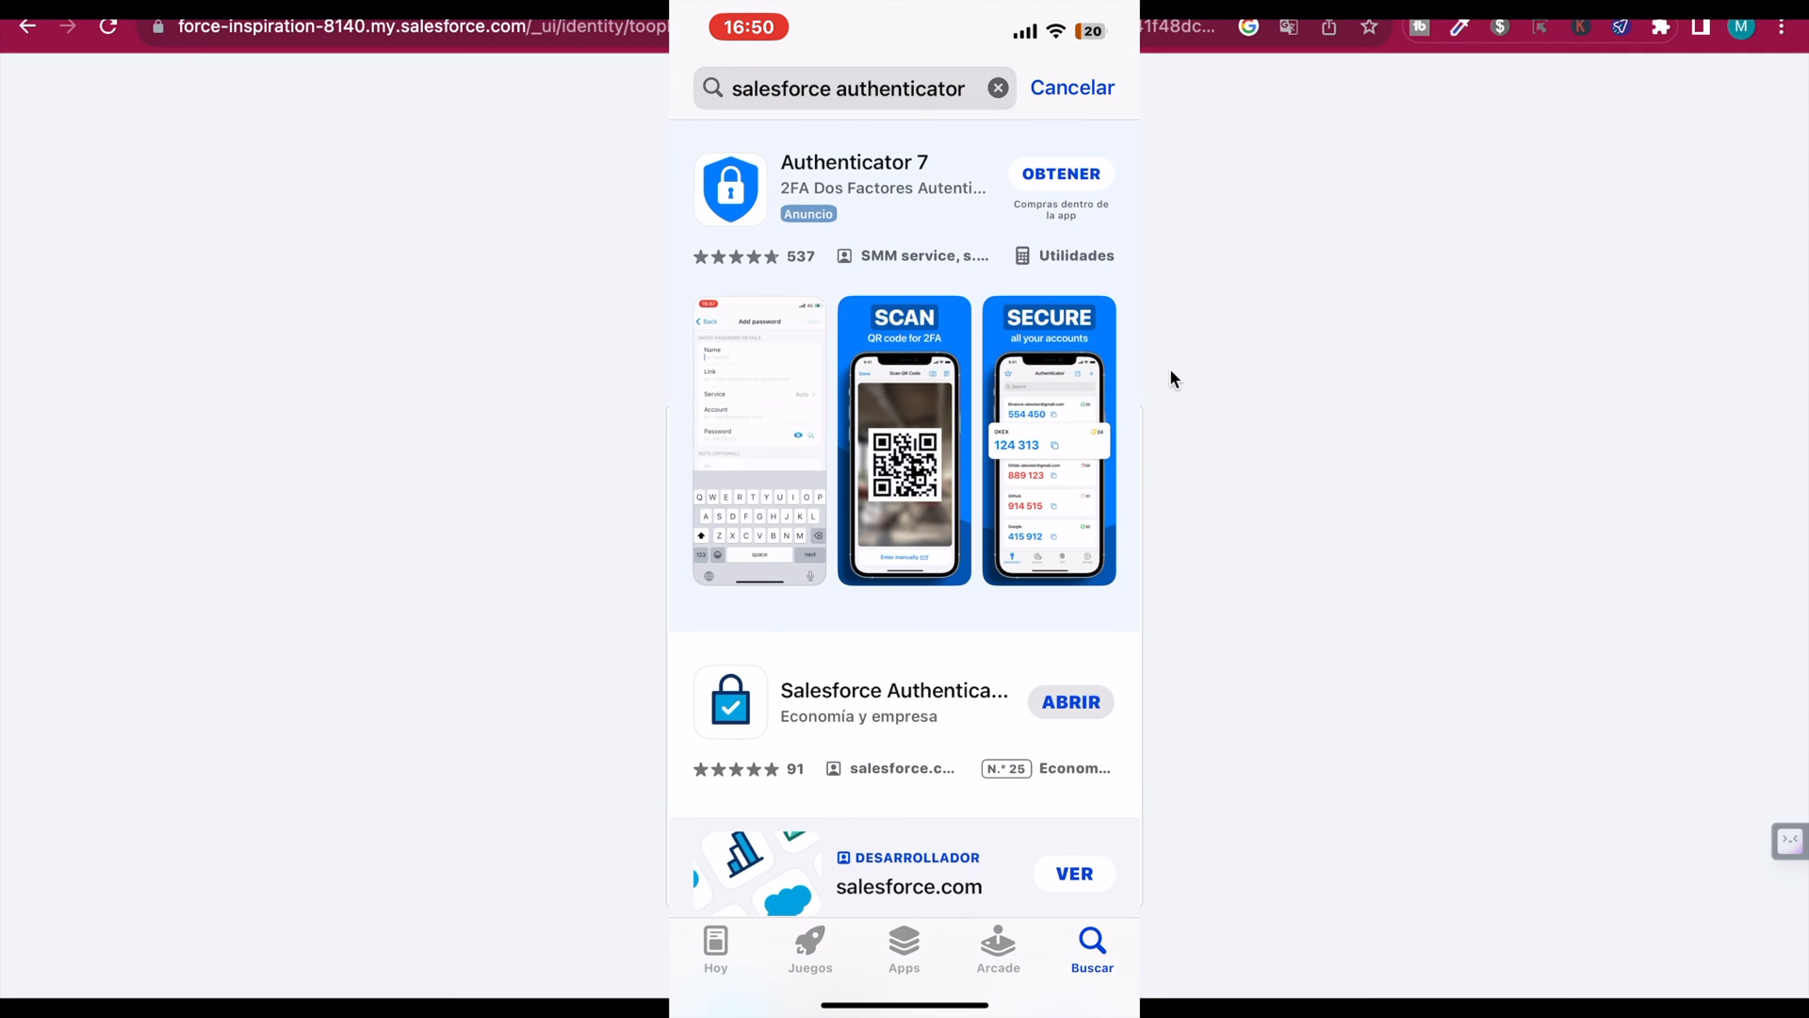
scroll("down", 3)
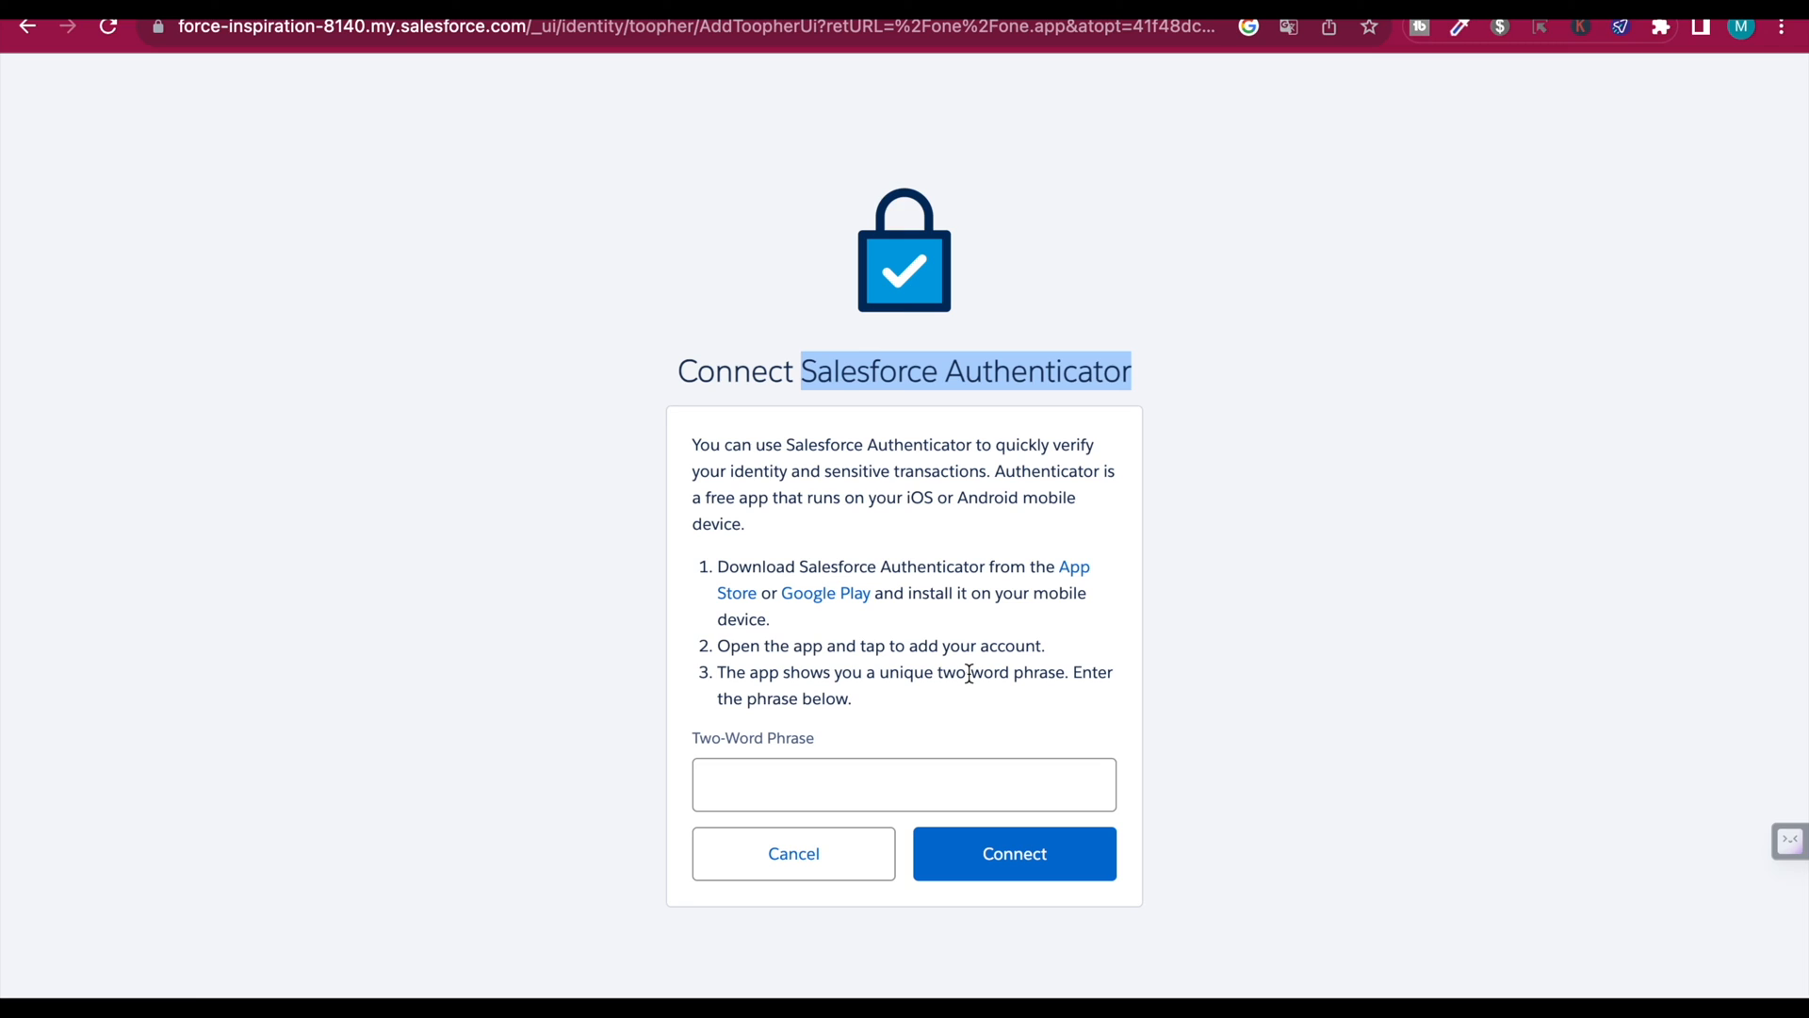
mouse_move(743, 690)
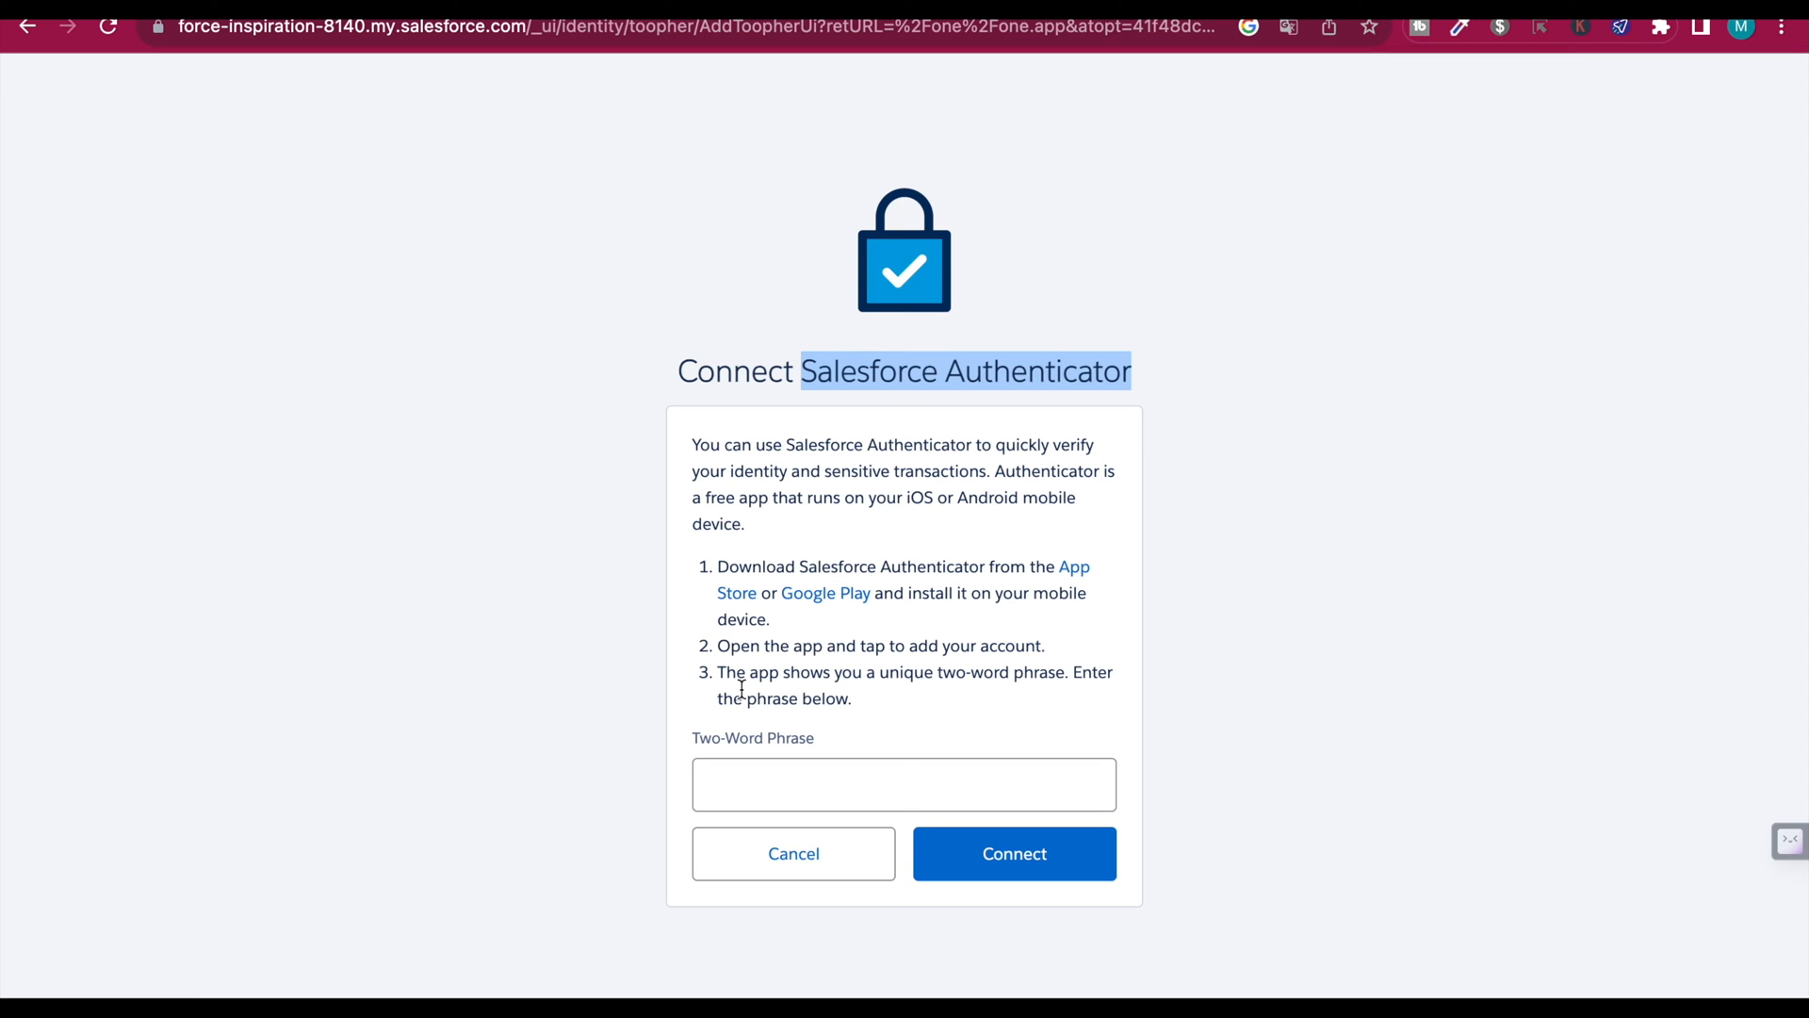
mouse_move(1093, 671)
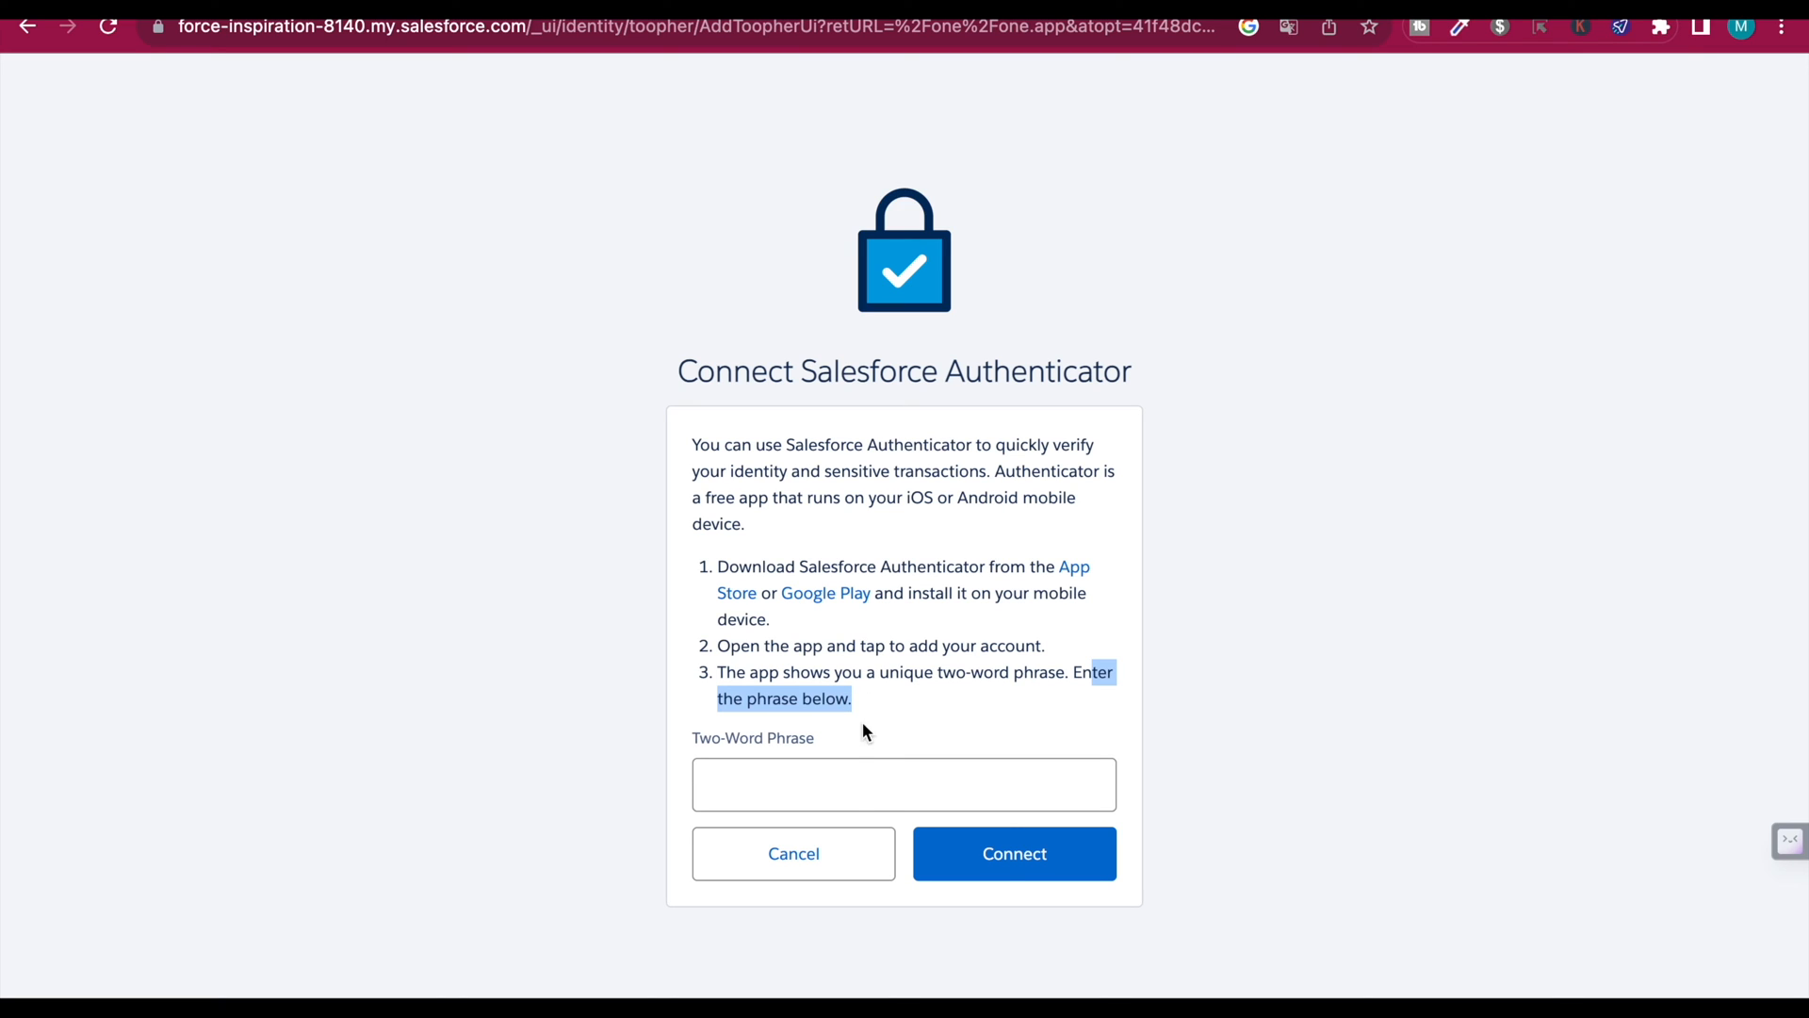
Step: Enter the two-word phrase 'diverse board' and connect the authenticator
type("diverse")
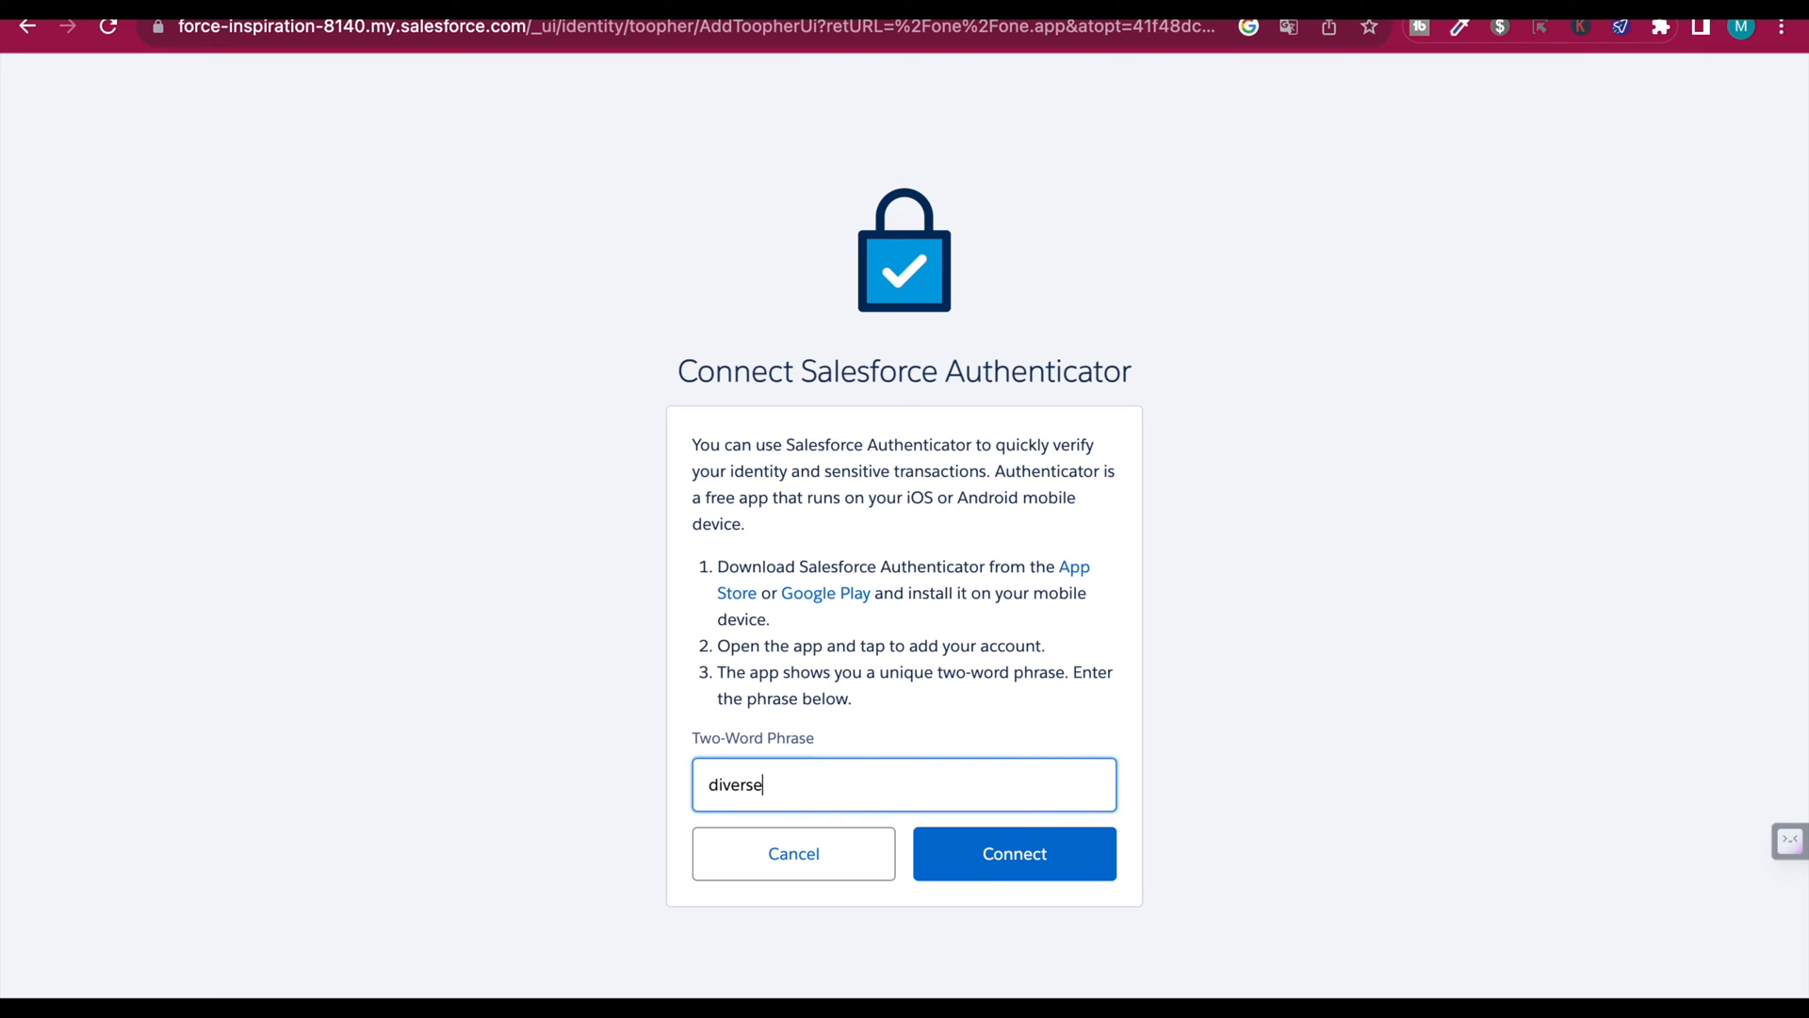
type("board")
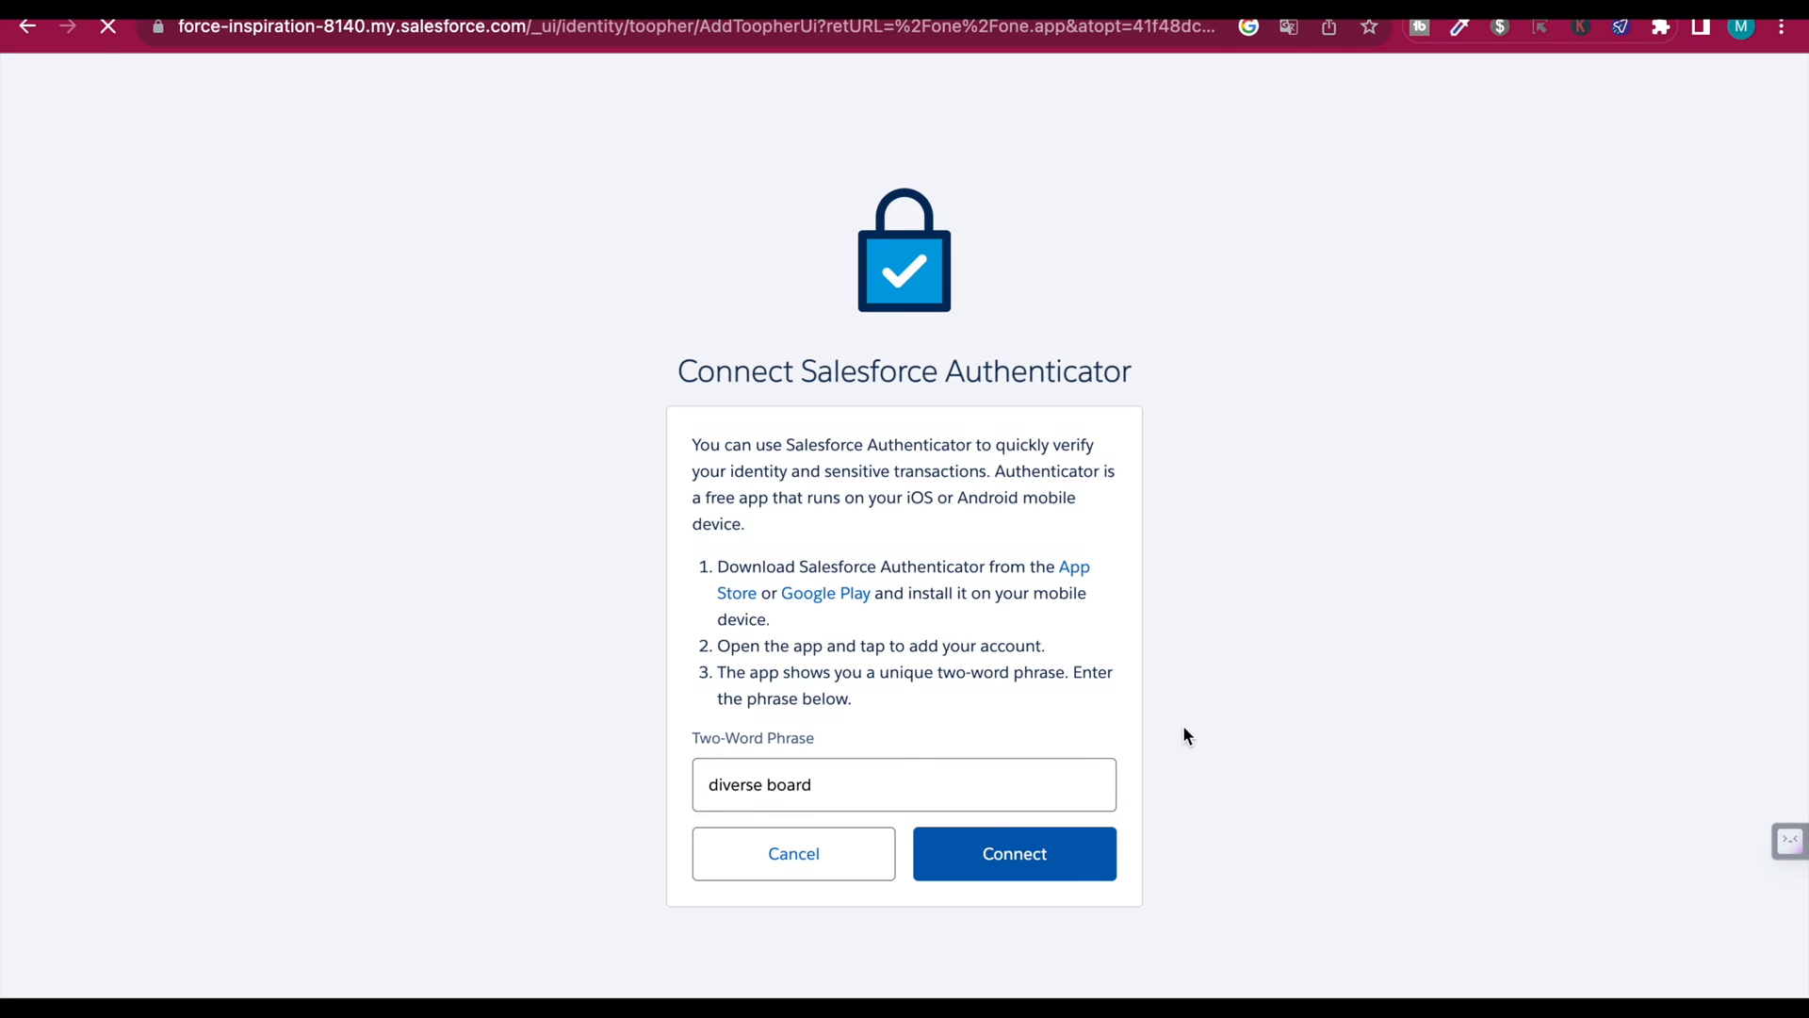
left_click(1014, 854)
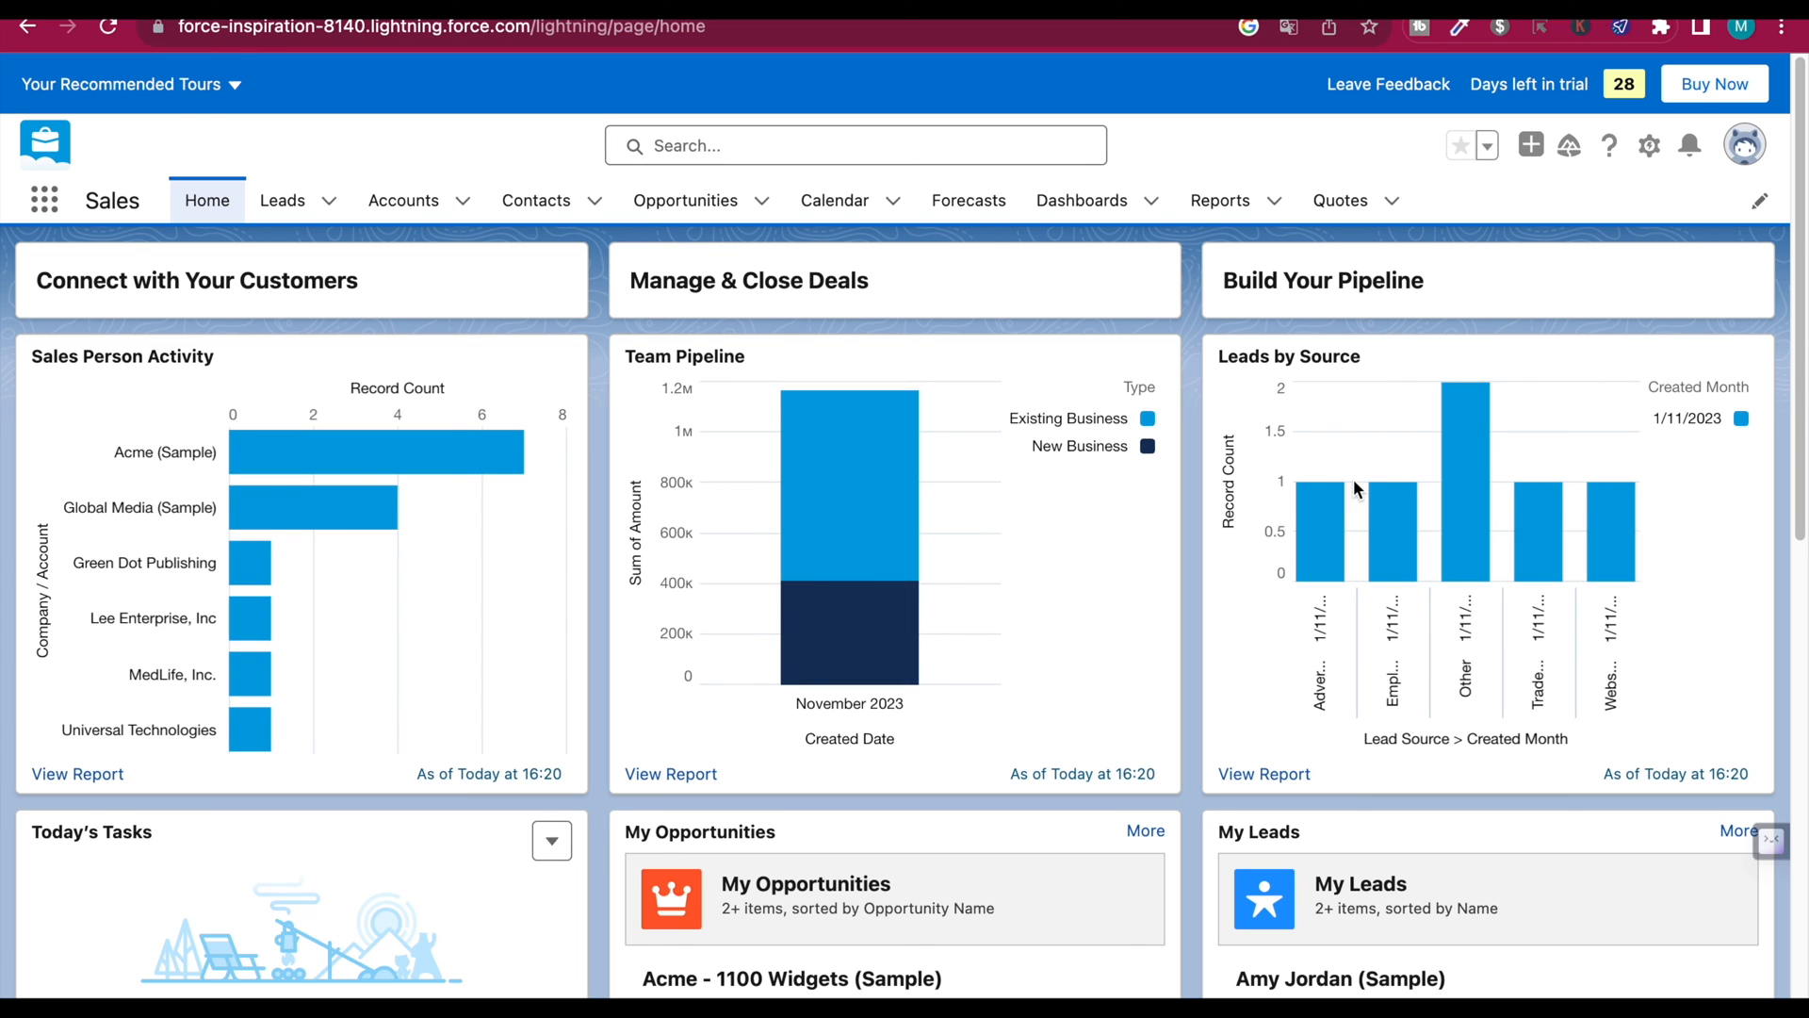
Step: Return to Advanced User Details to confirm Salesforce Authenticator shows Disconnect
left_click(1743, 144)
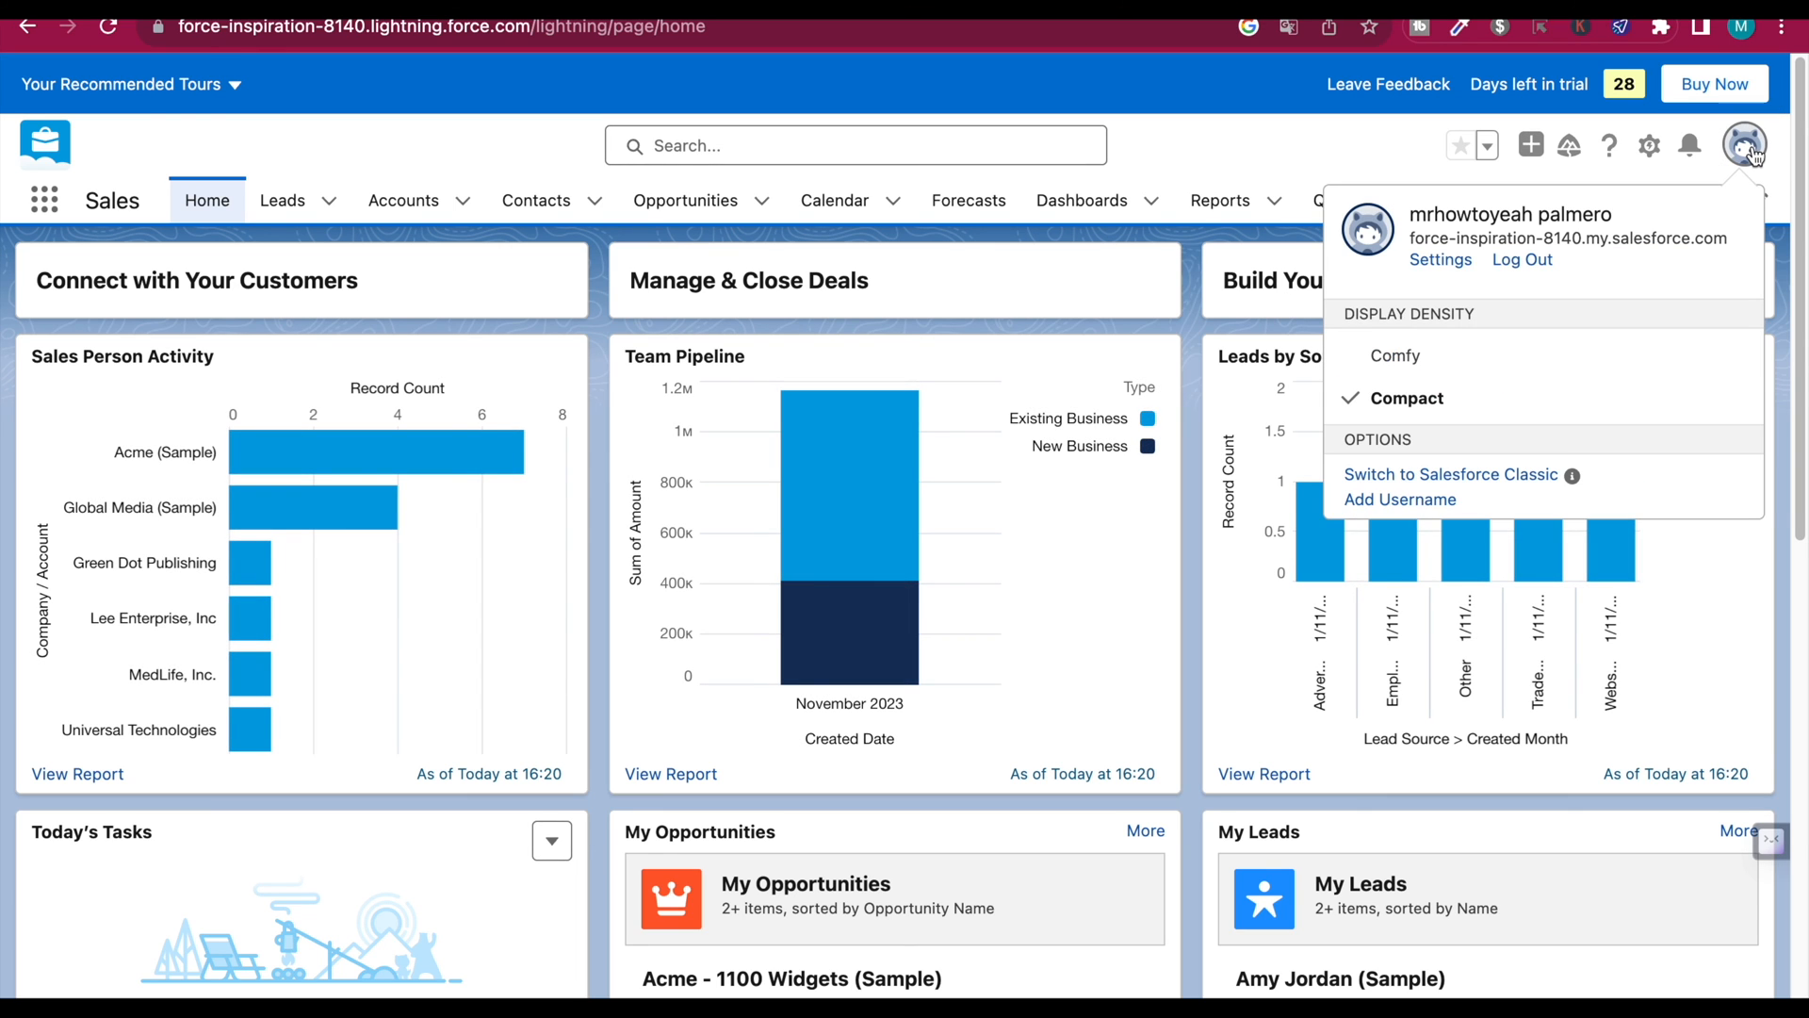
left_click(1440, 258)
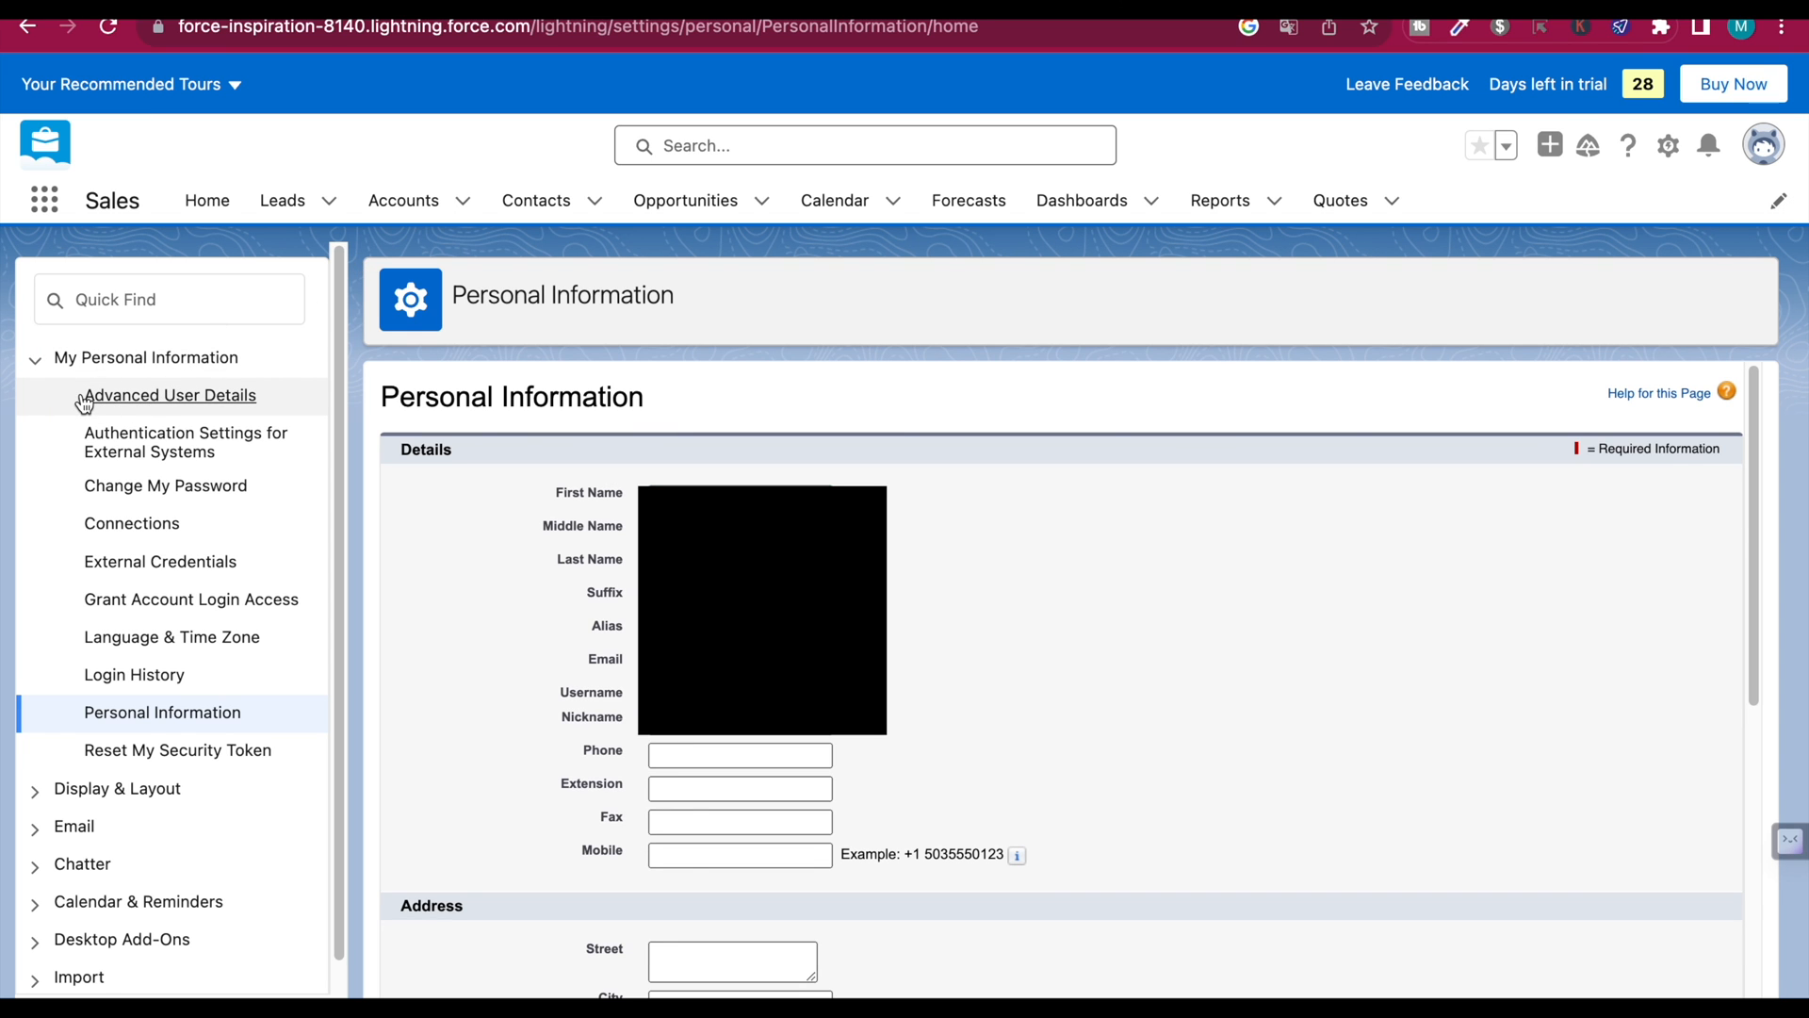
left_click(170, 396)
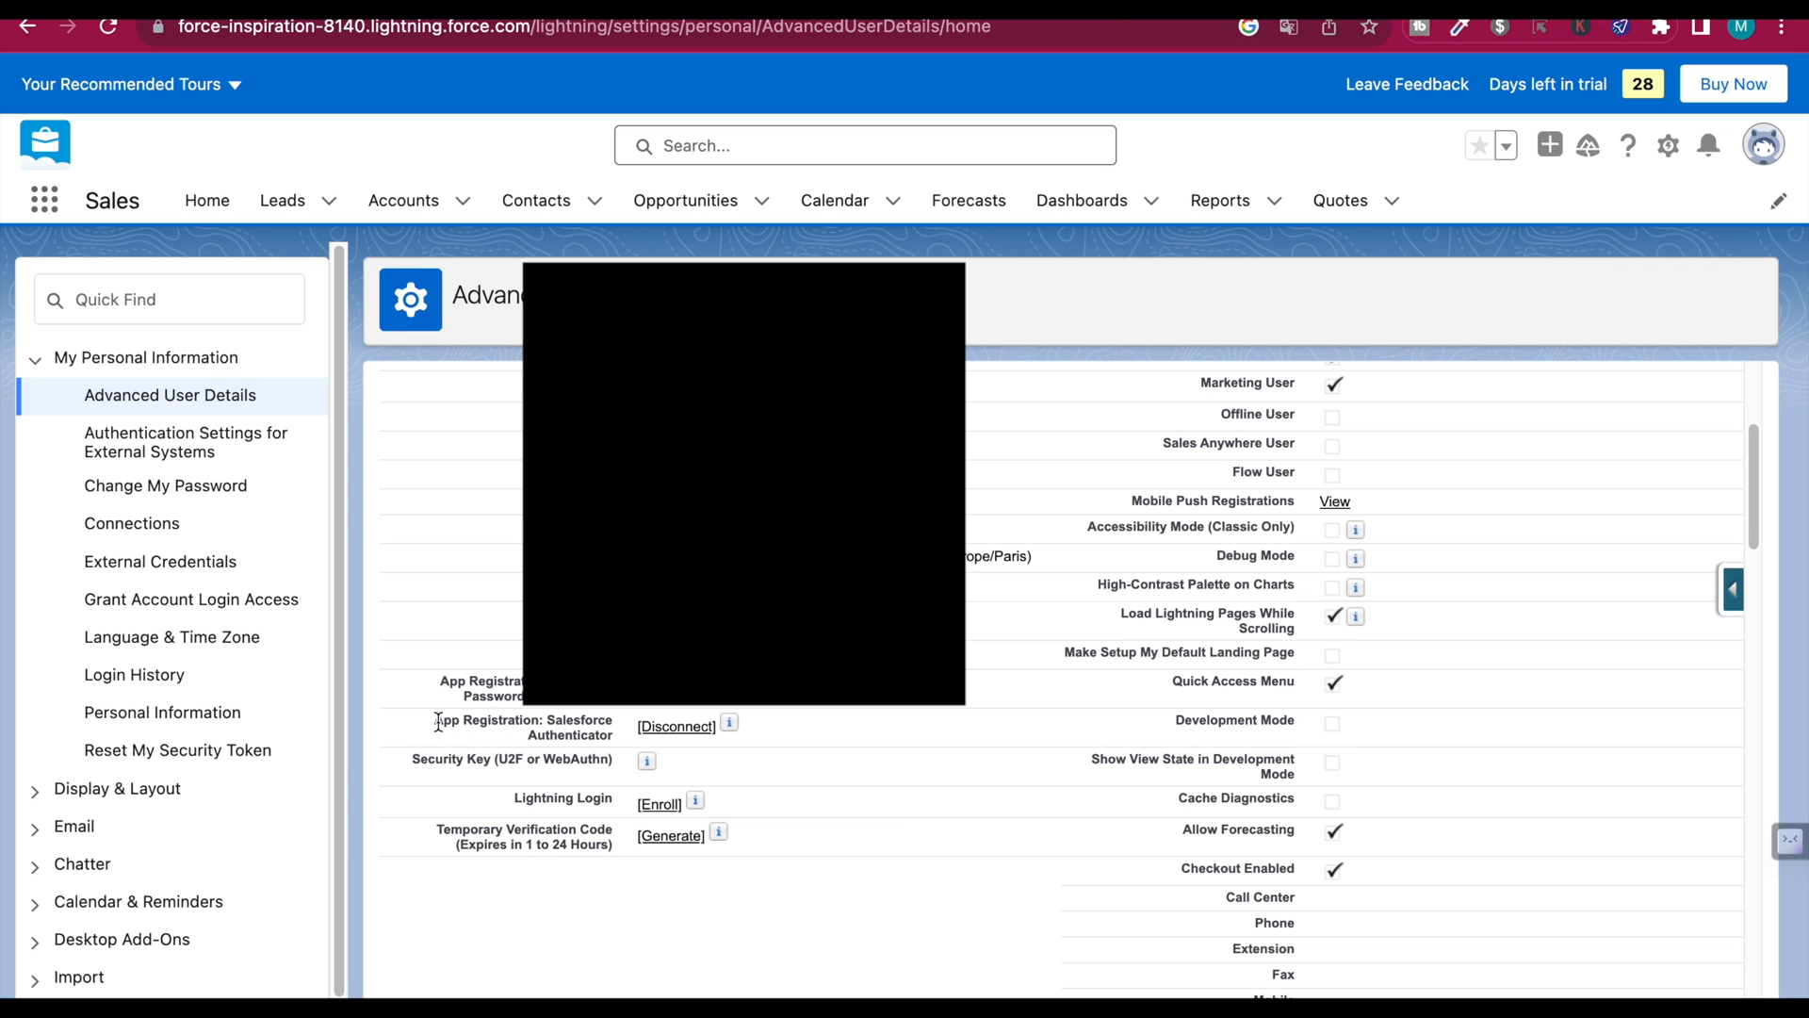
double_click(520, 720)
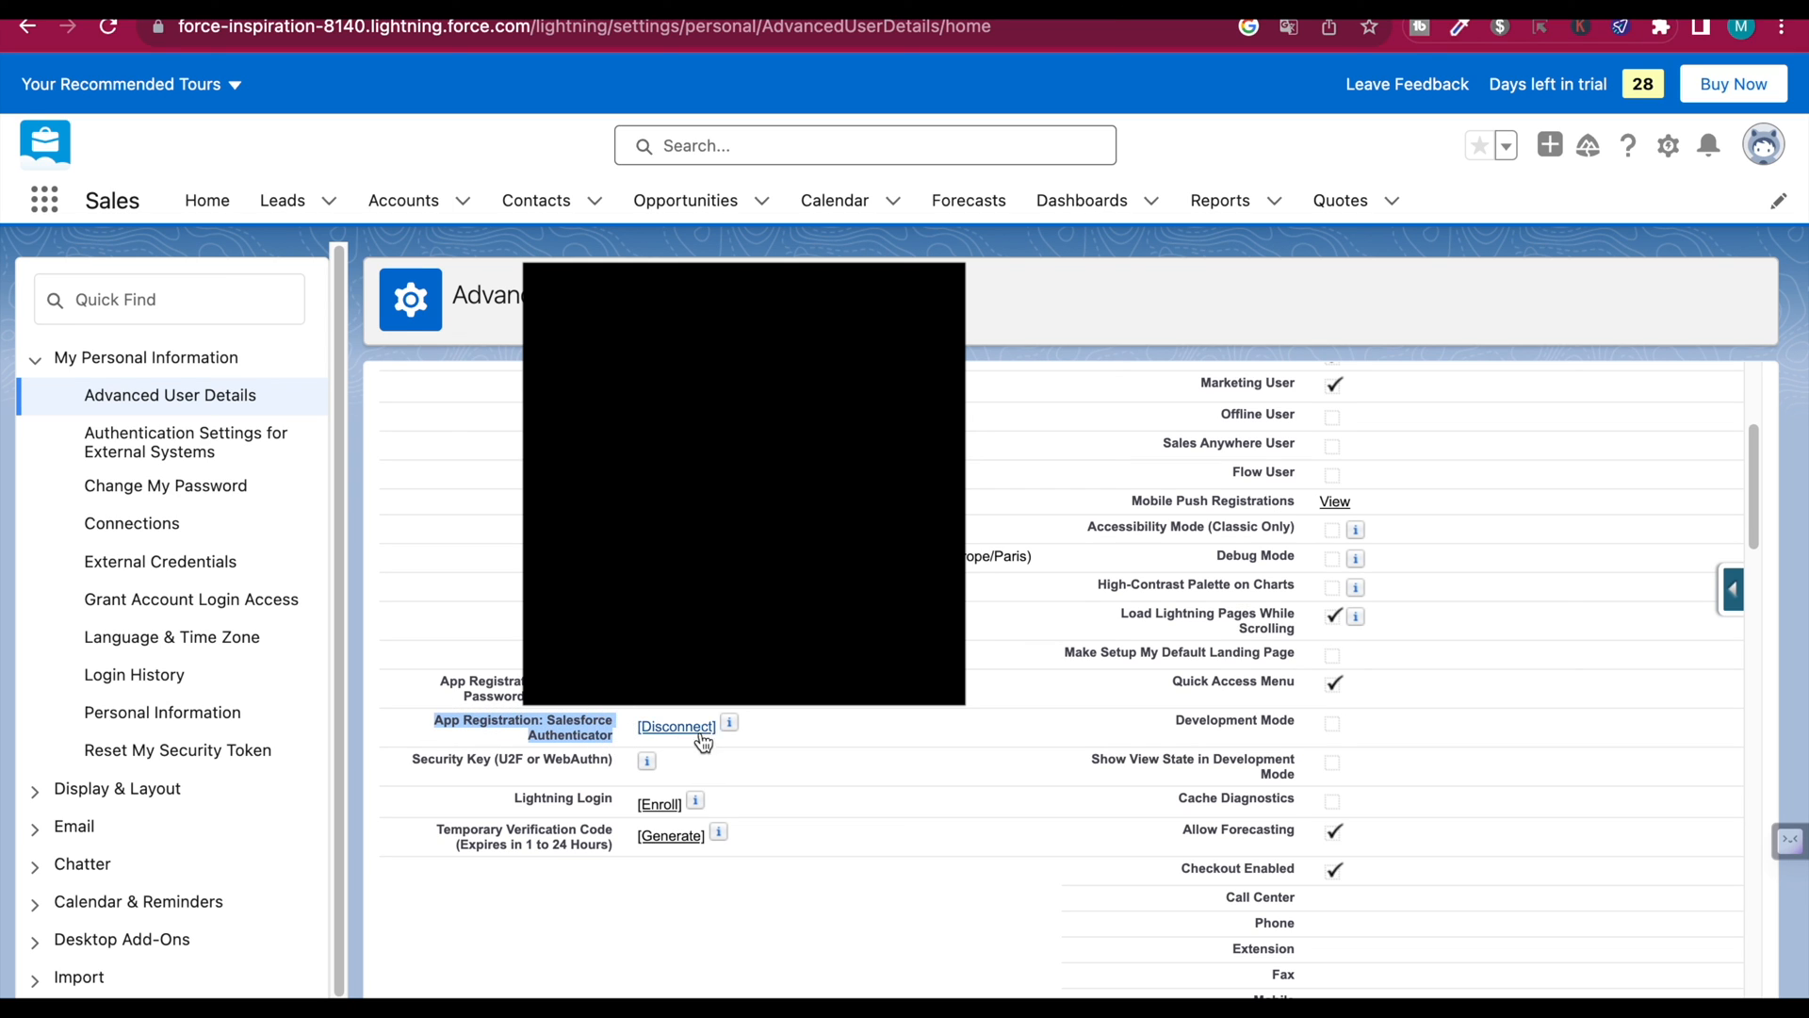
mouse_move(672, 750)
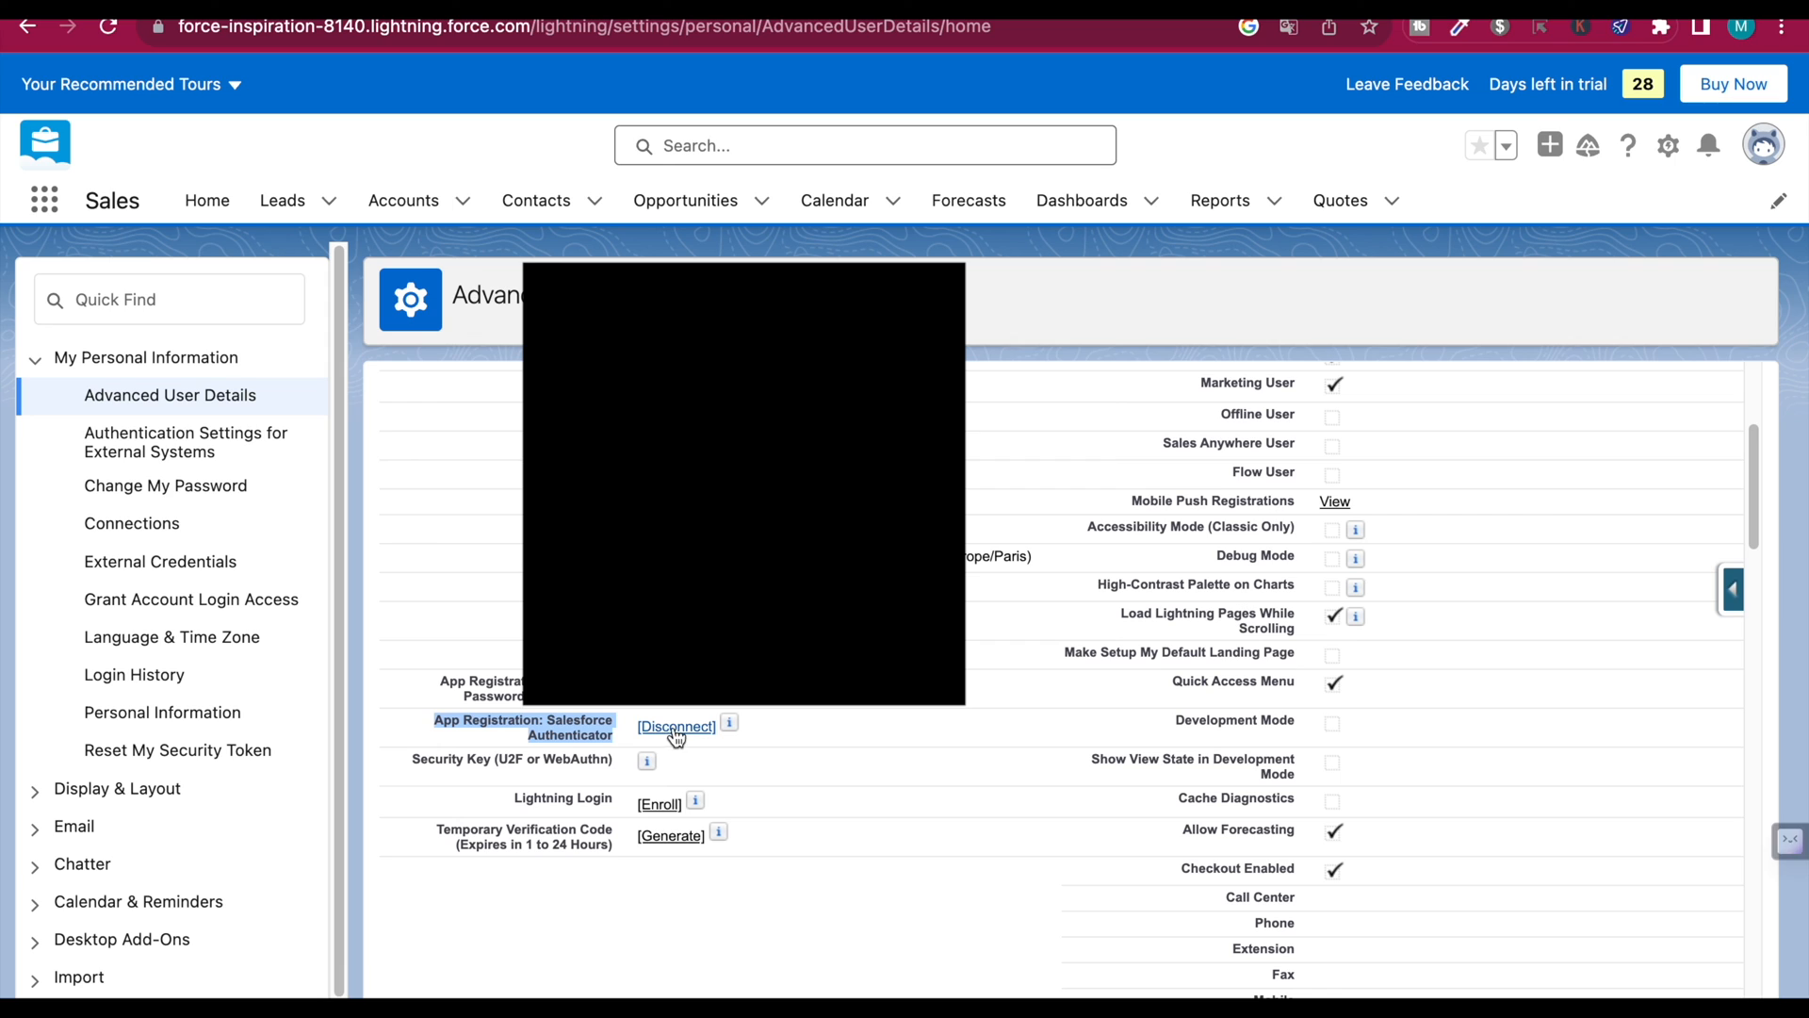
mouse_move(1052, 343)
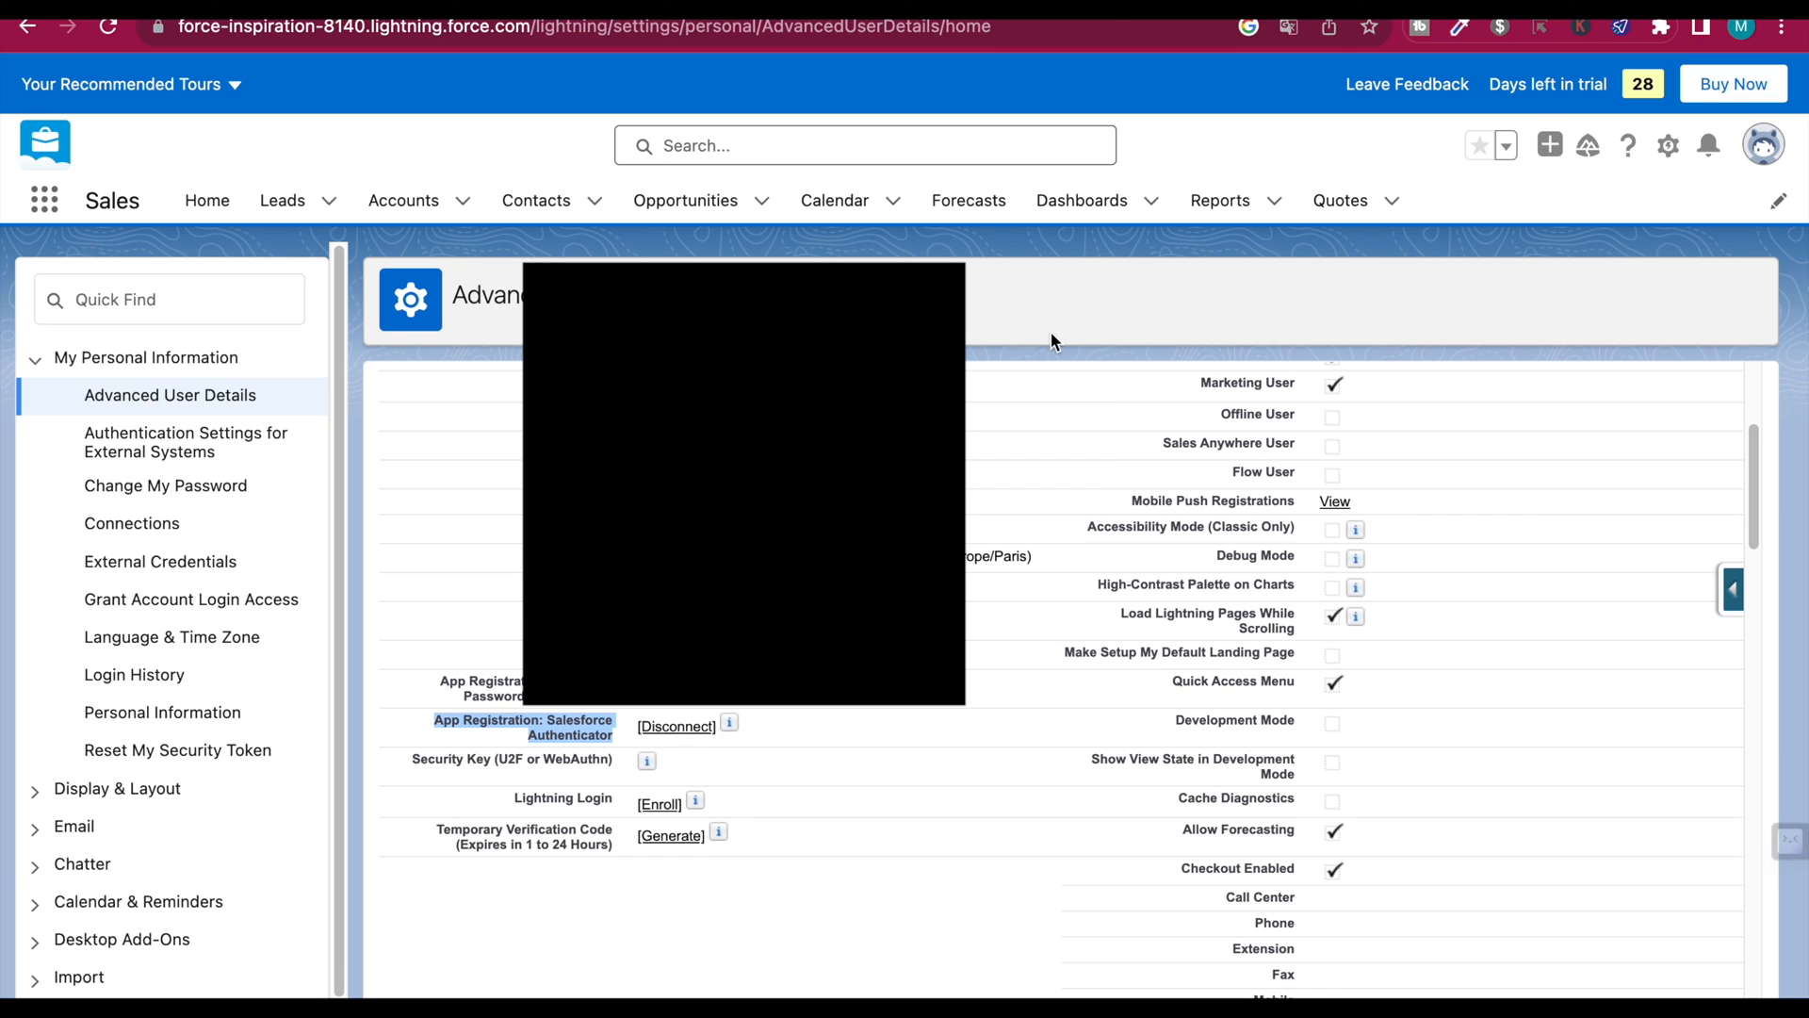